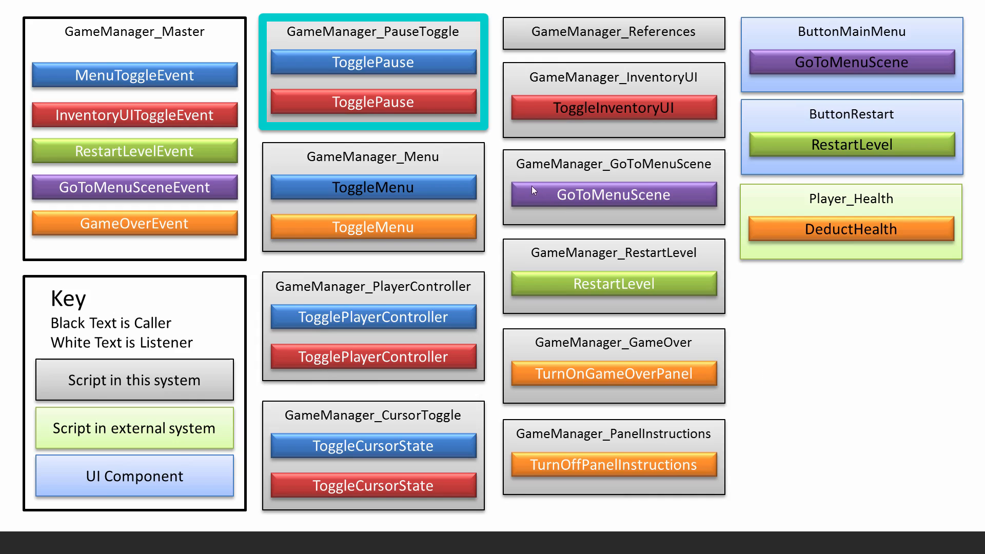
mouse_move(204, 77)
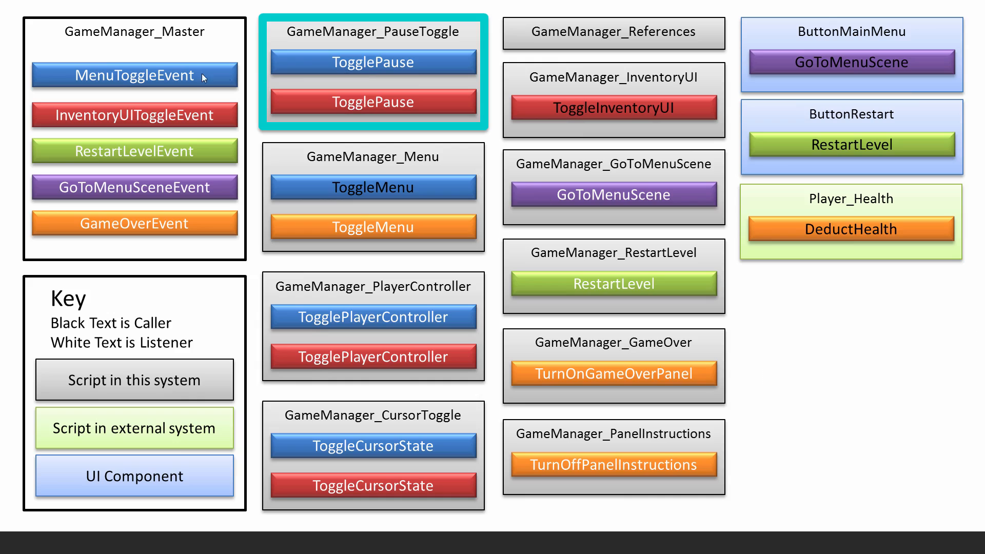
mouse_move(235, 110)
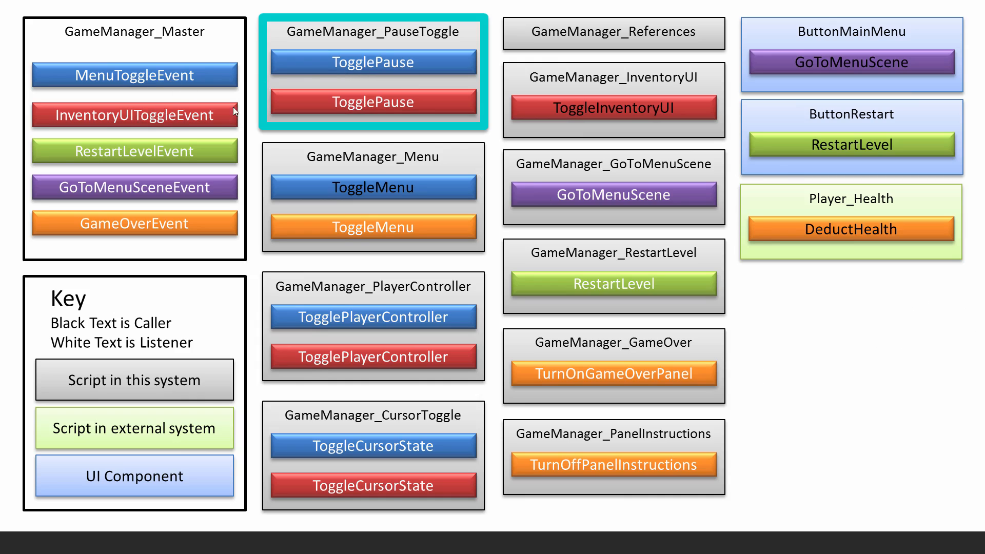
mouse_move(431, 66)
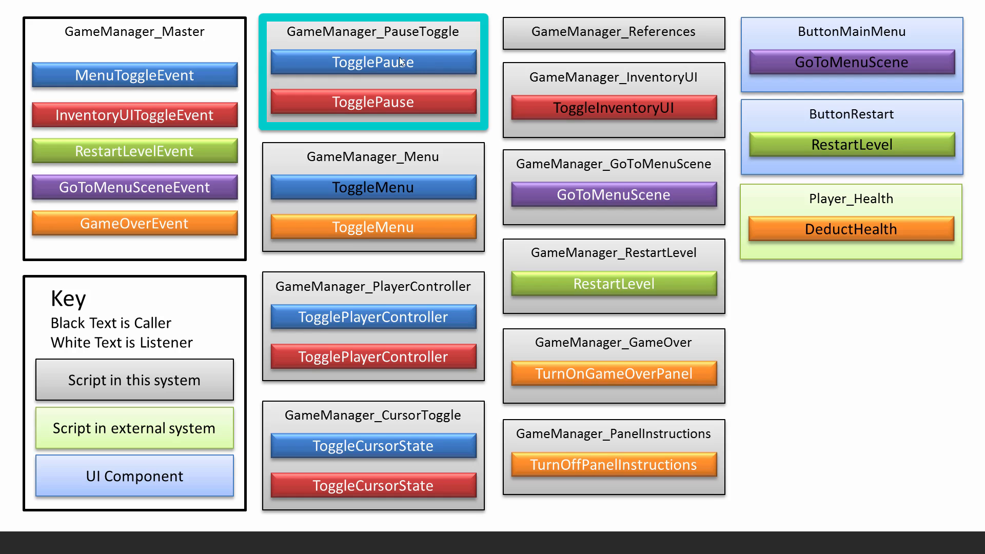
mouse_move(381, 81)
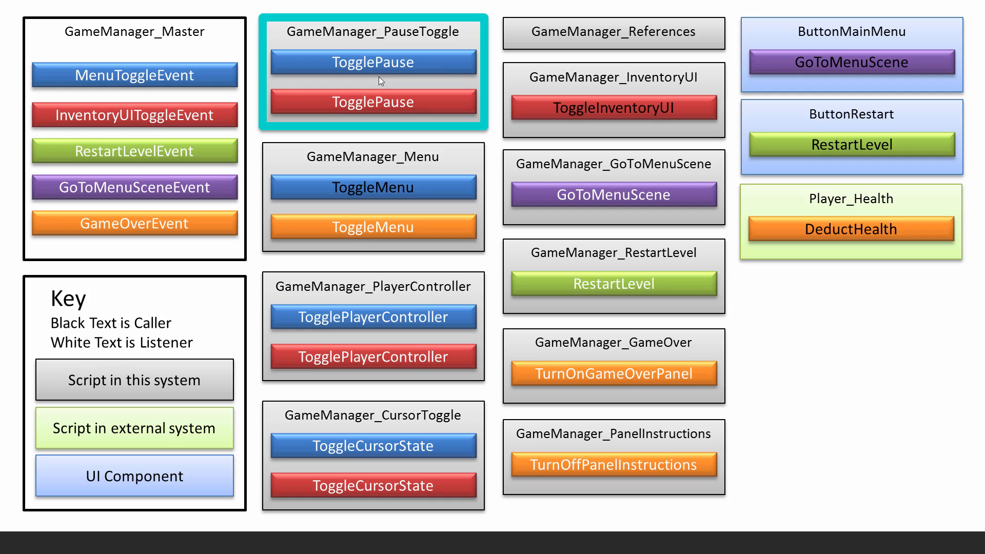
mouse_move(393, 69)
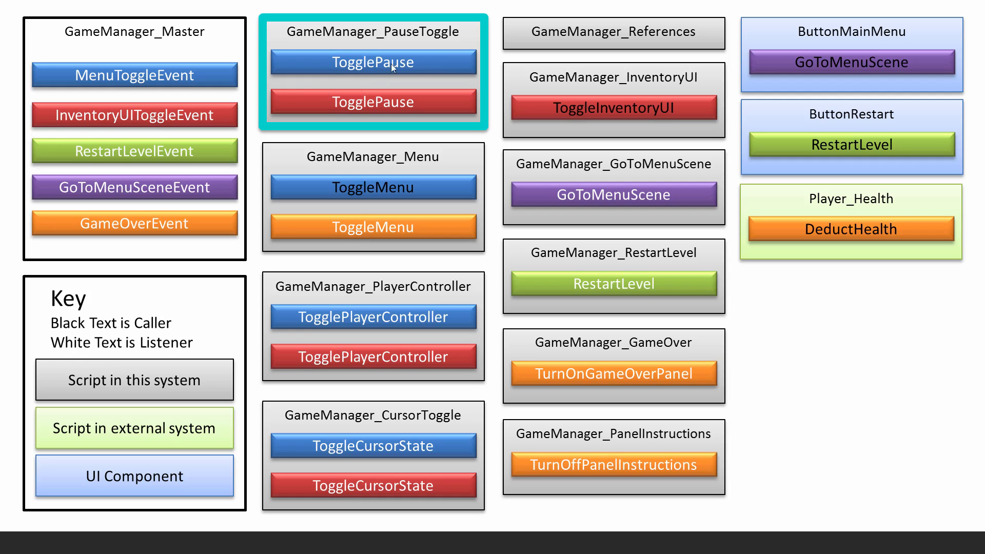
mouse_move(353, 90)
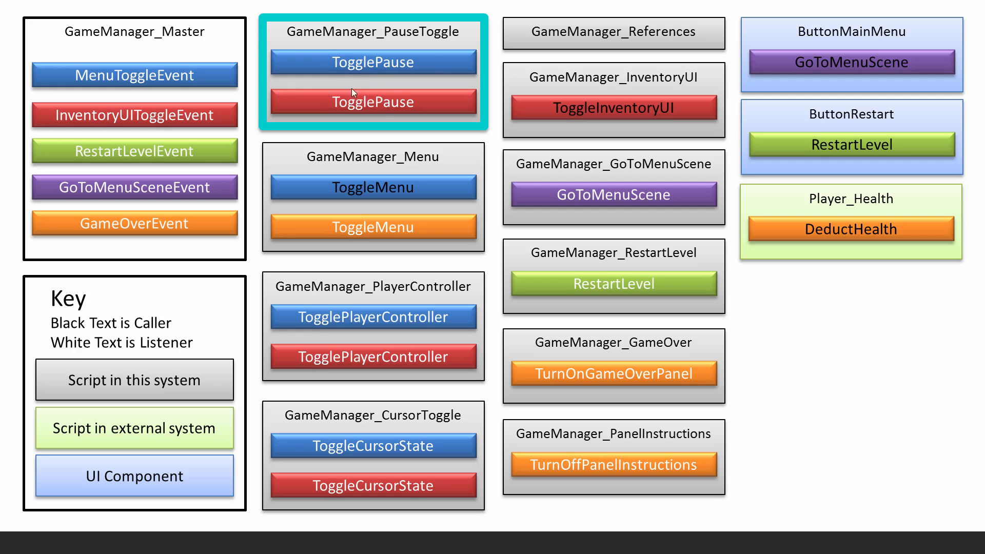
mouse_move(358, 95)
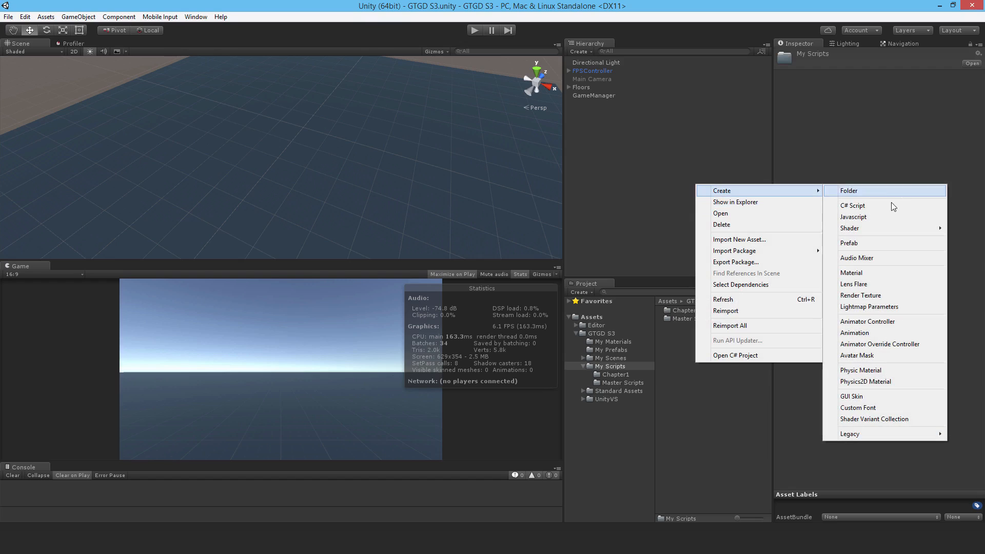
Create a folder named 'GameManager Scripts' inside My Scripts and open it
click(852, 206)
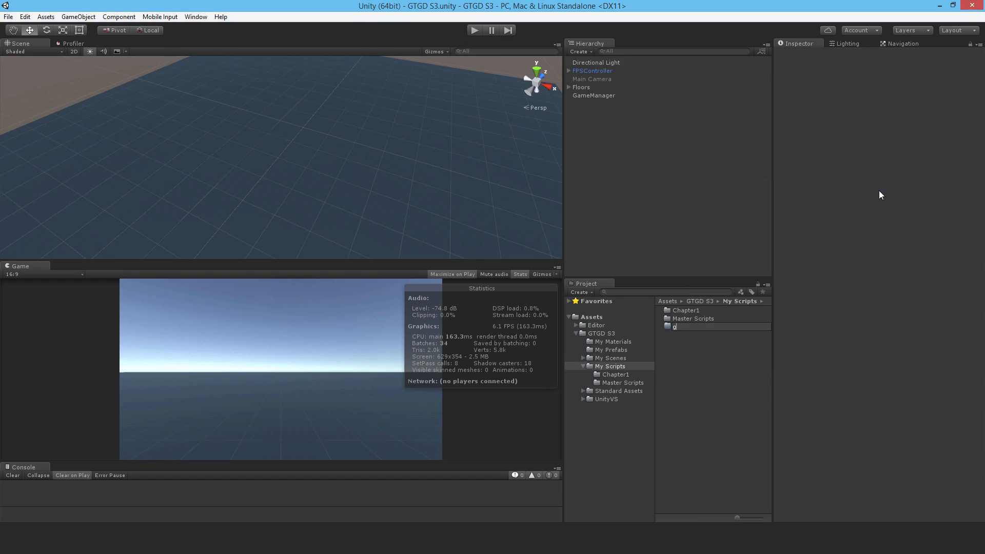
text(GameMa)
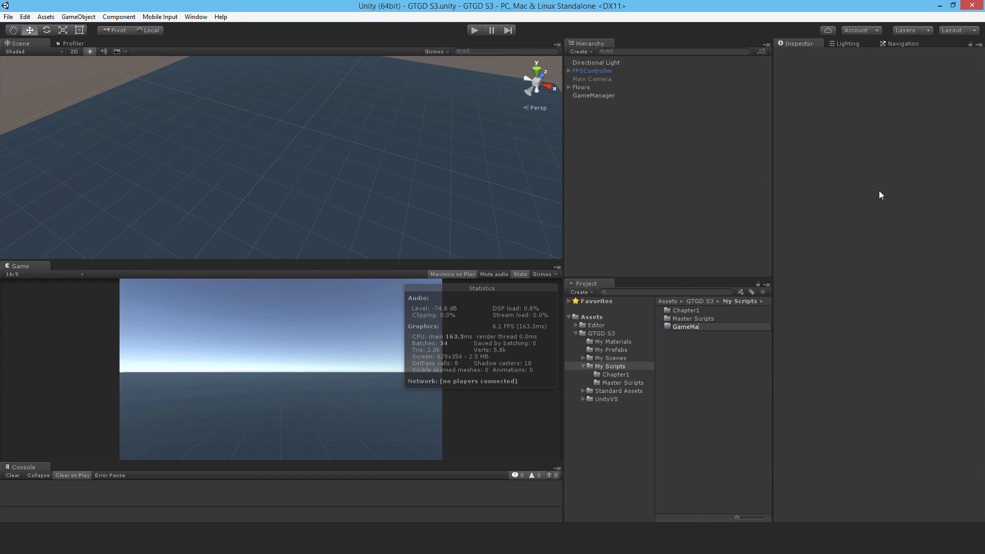
text(GameManager Scripts)
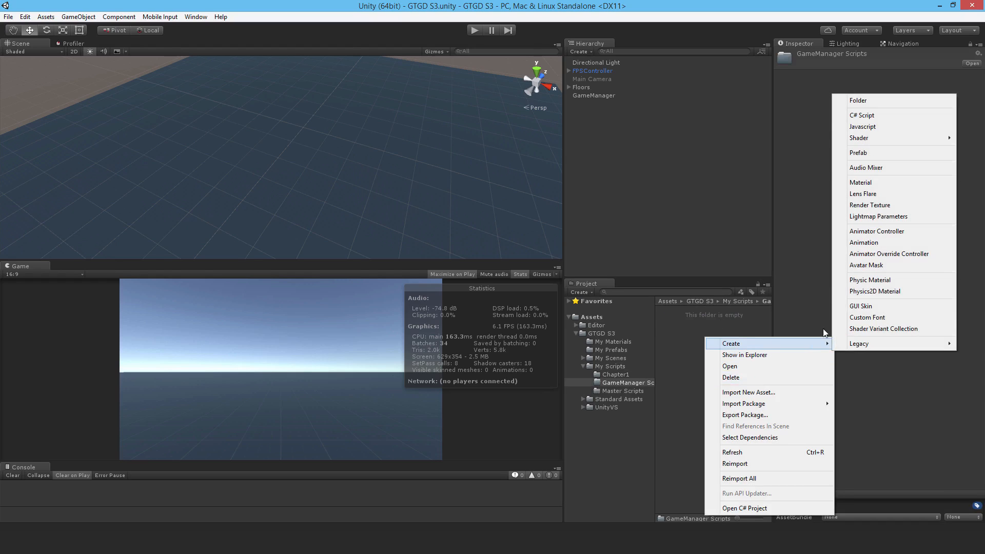
Create a C# script named GameManager_TogglePause and open it in Visual Studio
click(861, 115)
text(GameManager_P)
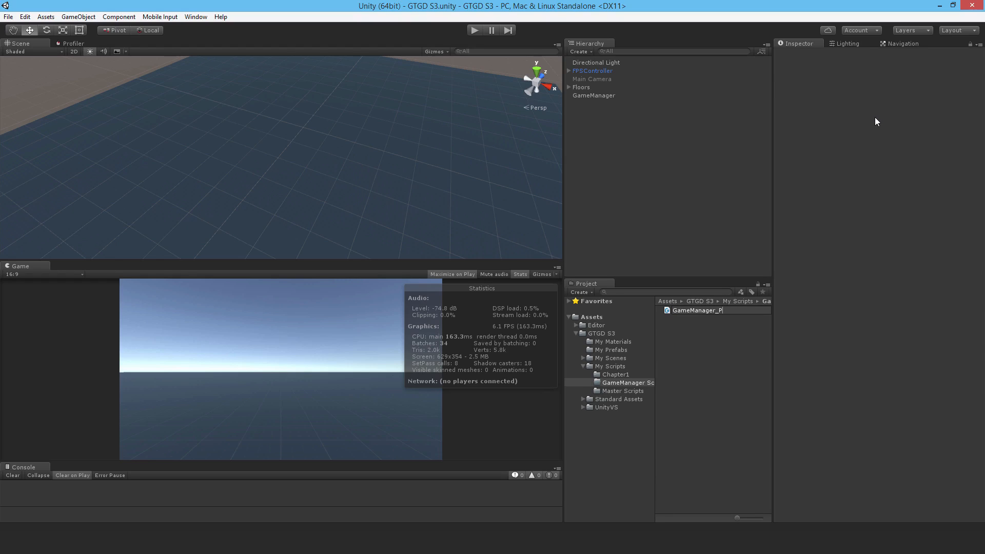
text(aus)
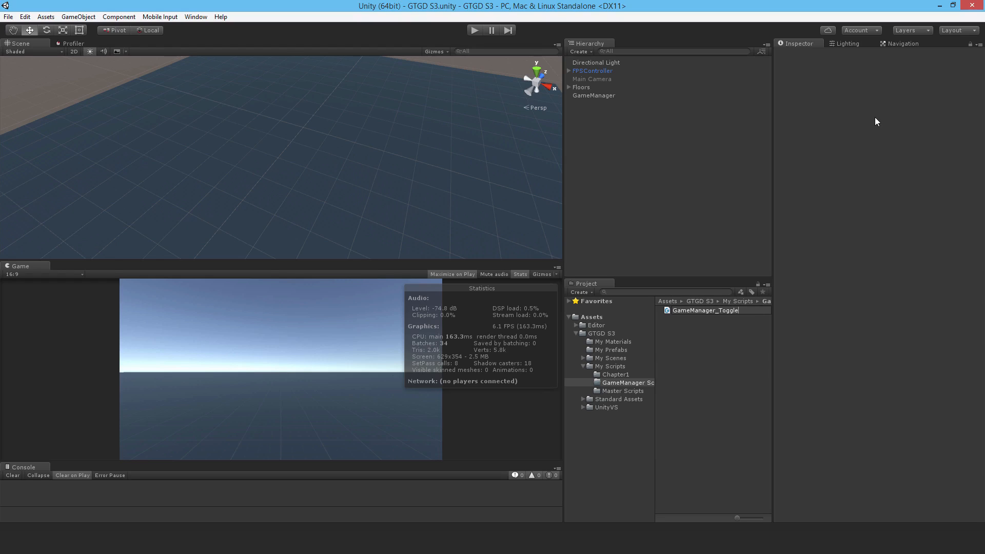
text(Pause)
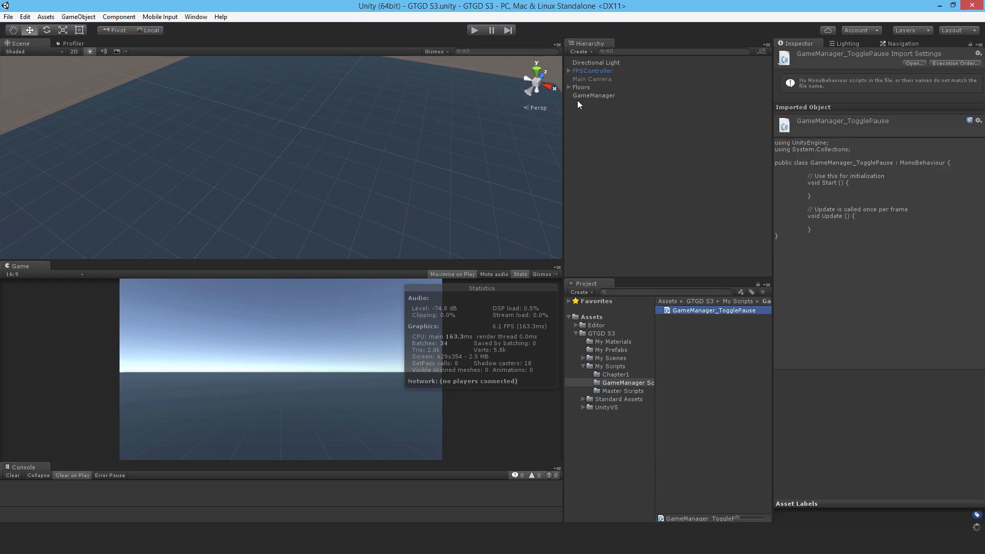
click(581, 87)
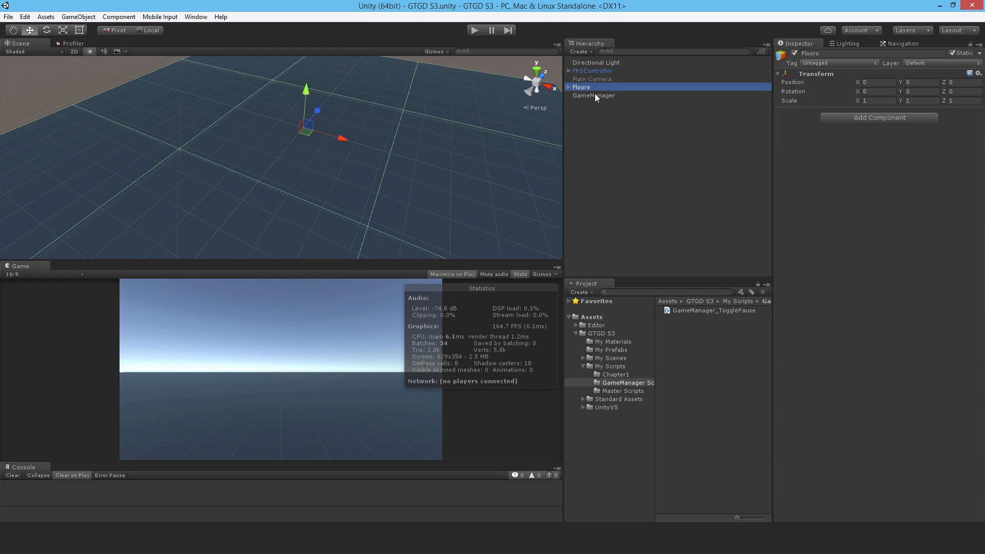
click(594, 95)
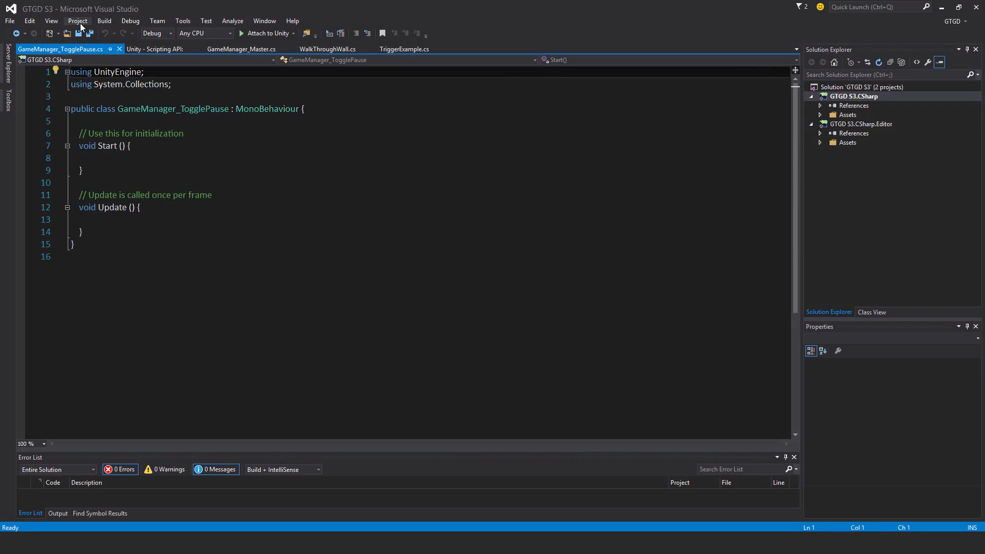
Confirm Advanced Save Options with UTF-8 with signature and Windows (CR LF) line endings
click(10, 21)
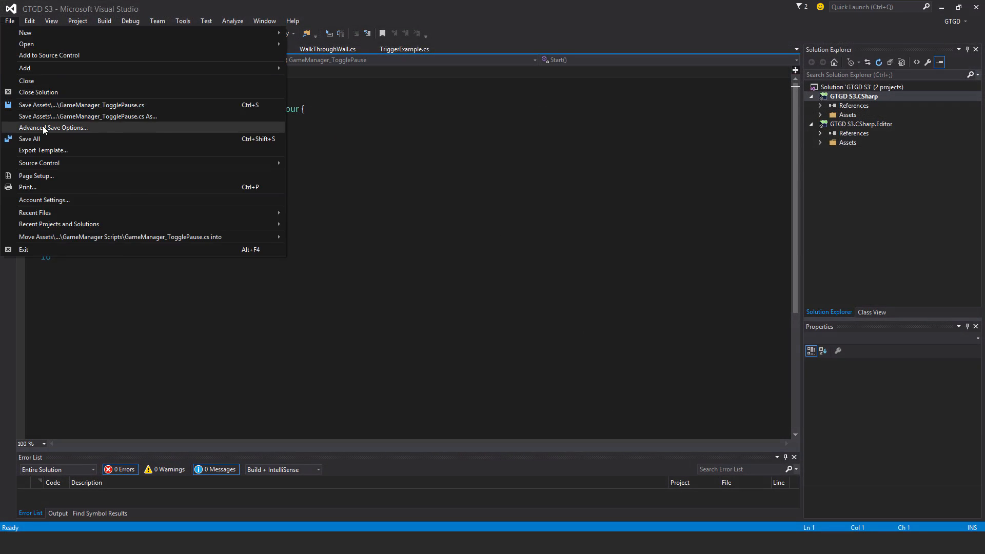
click(51, 127)
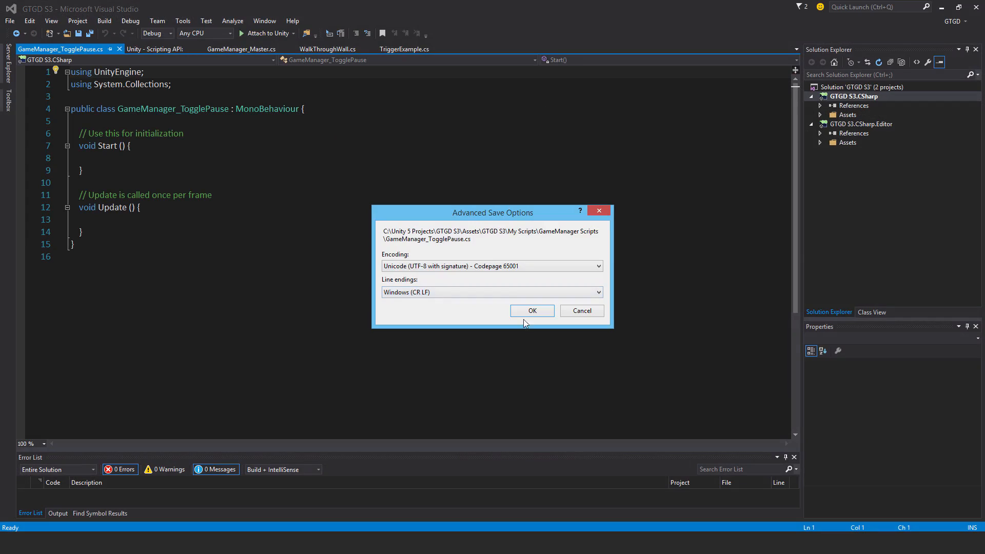
click(532, 310)
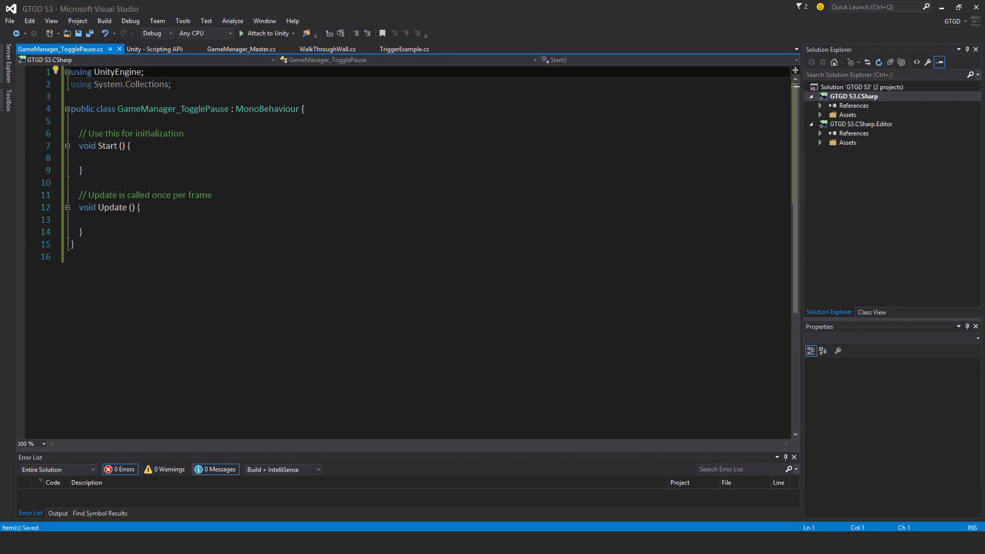
Surround the class with namespace S3 and delete the template Start and Update methods
text(namespace S3)
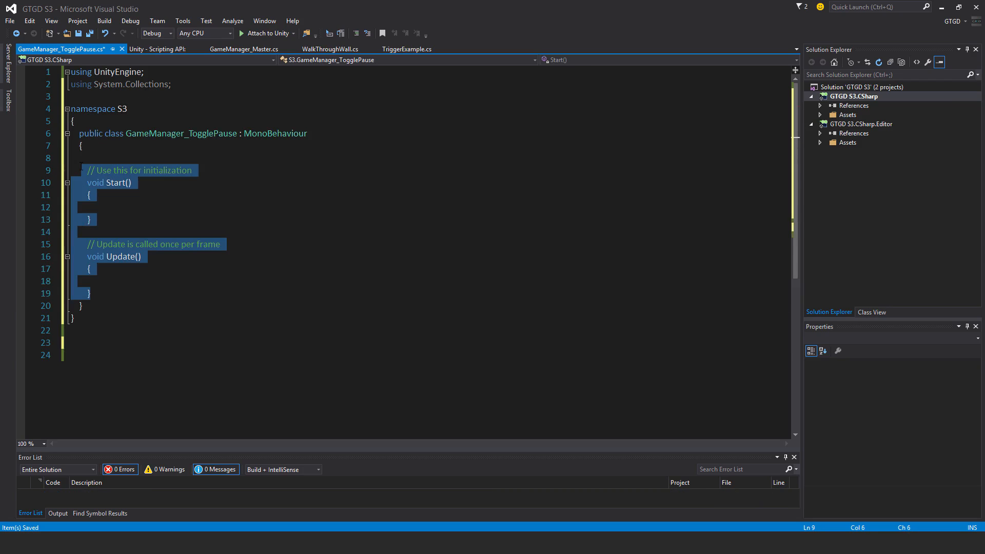
key(Delete)
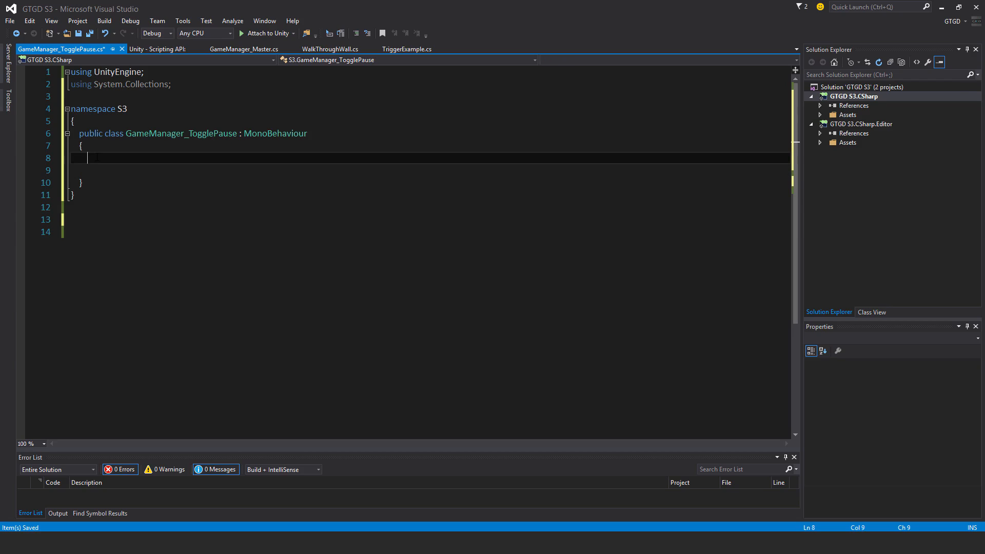
Add empty OnEnable and OnDisable methods to the class
text(void On)
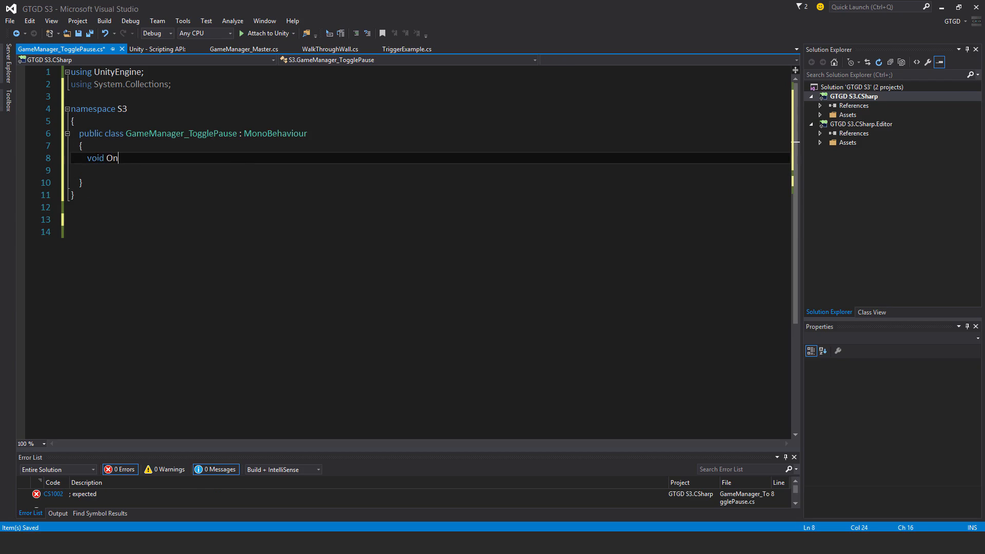
text(Enable()
text(})
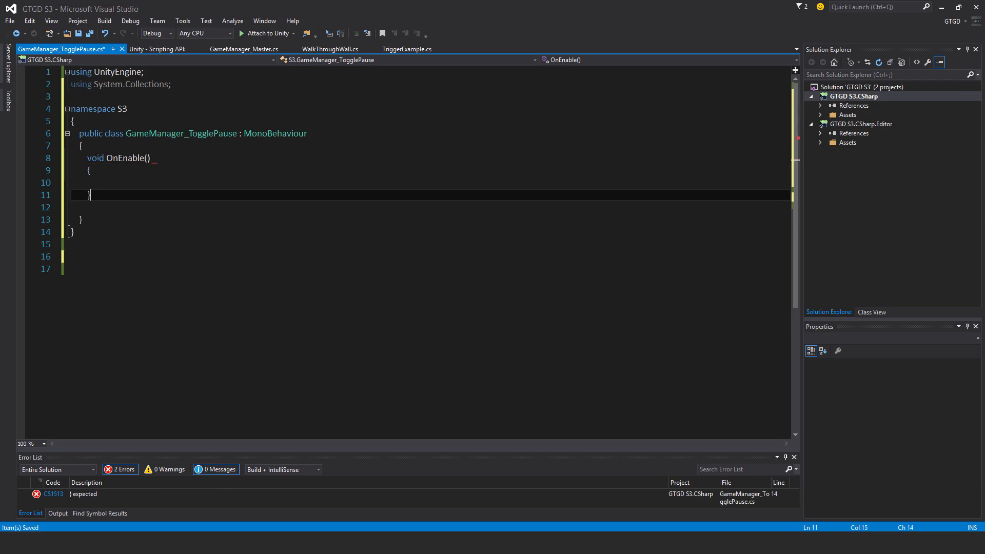
text(void On)
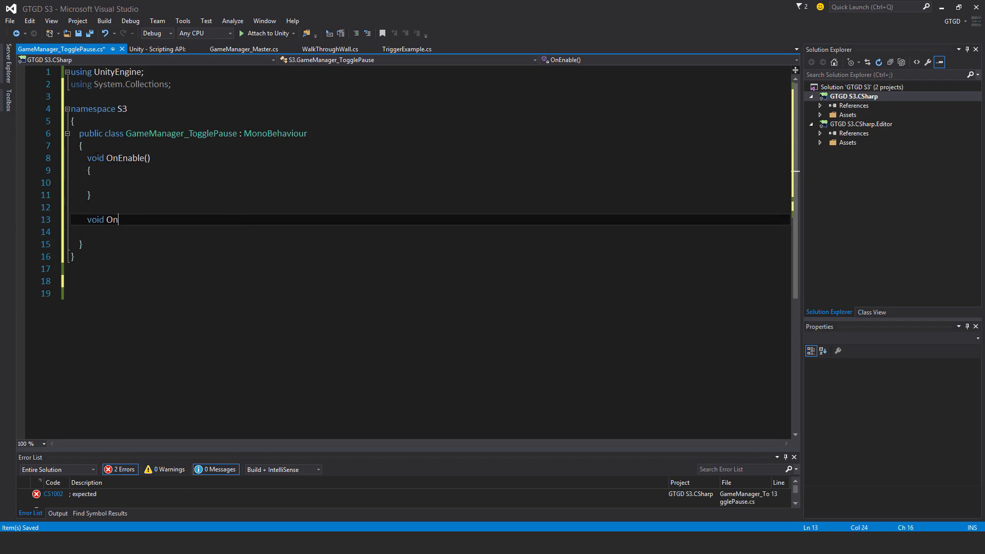
text(Disable ())
text(})
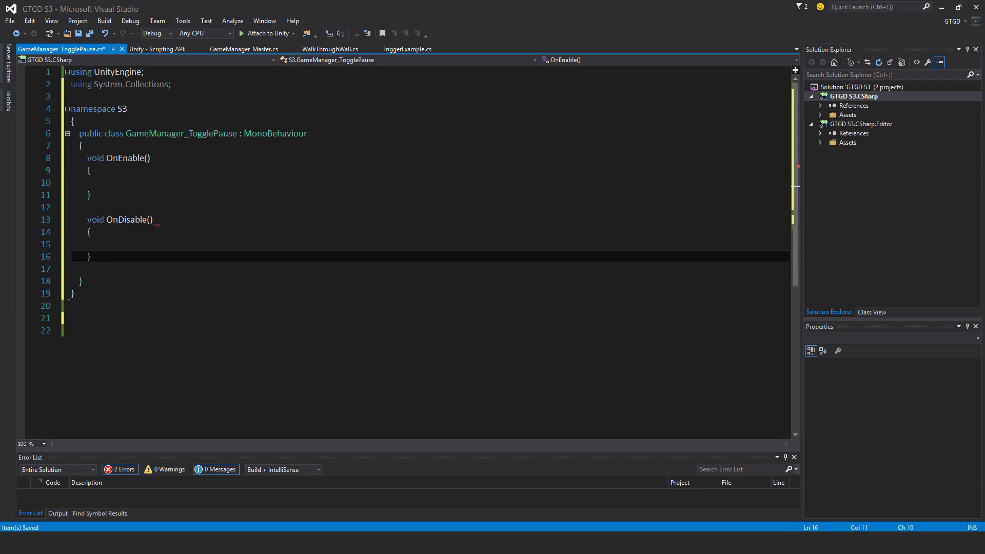
Add empty SetInitialReferences() and TogglePause() methods after OnDisable
text(void SetI)
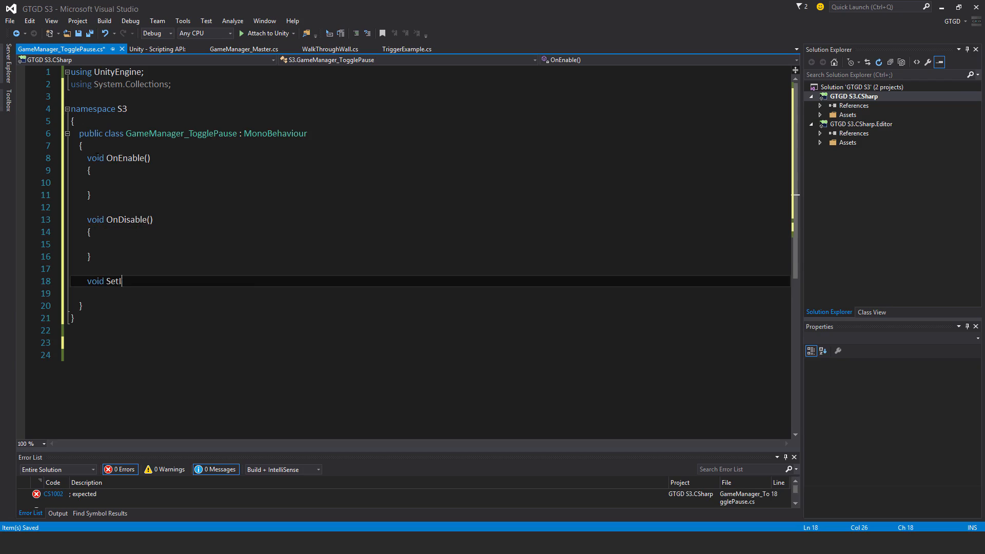
text(nitialRe)
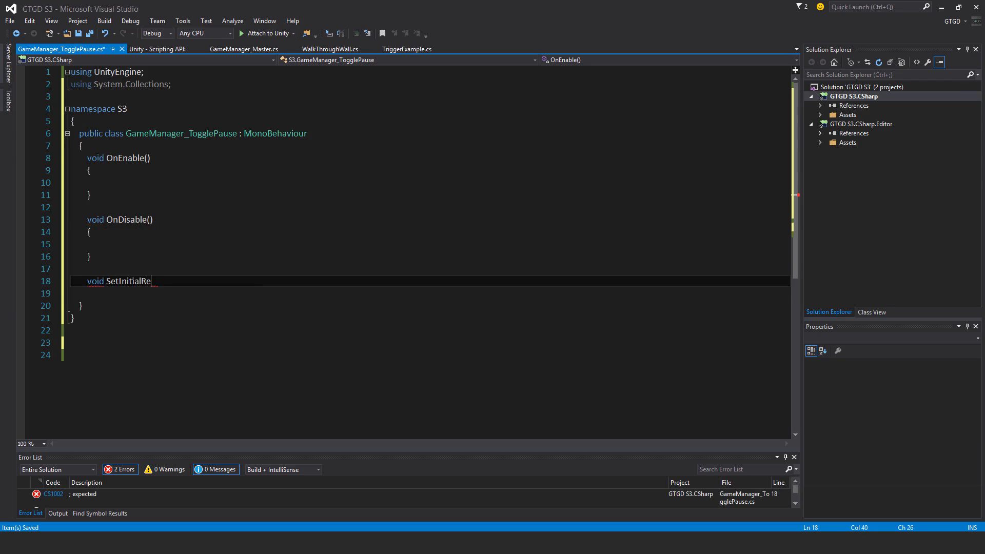
text(ferences)
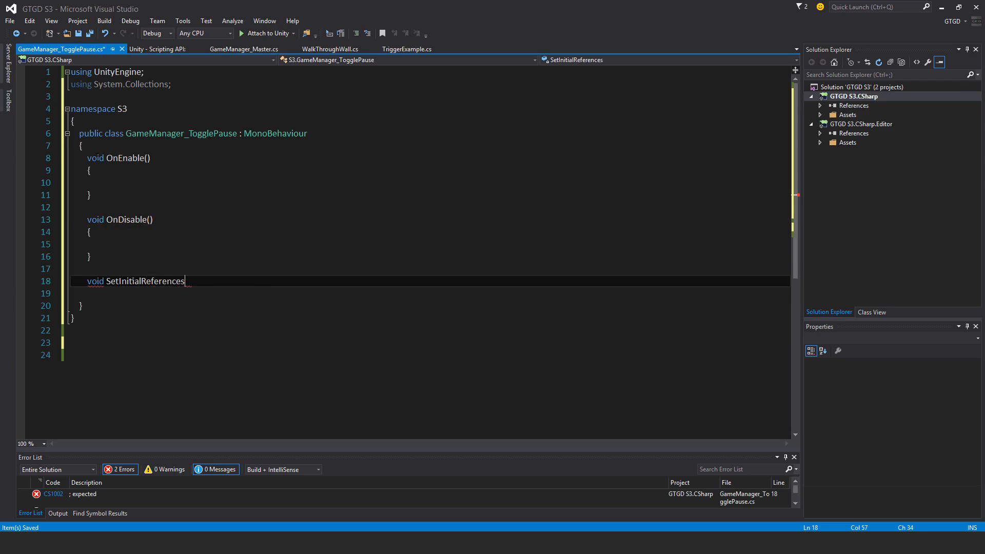
text(())
text(void)
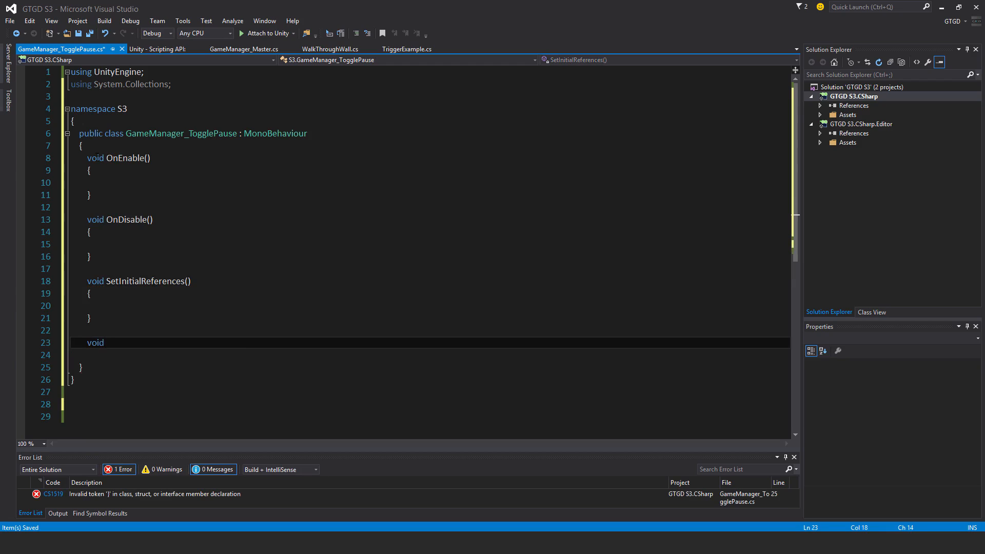
text(TogglePaus)
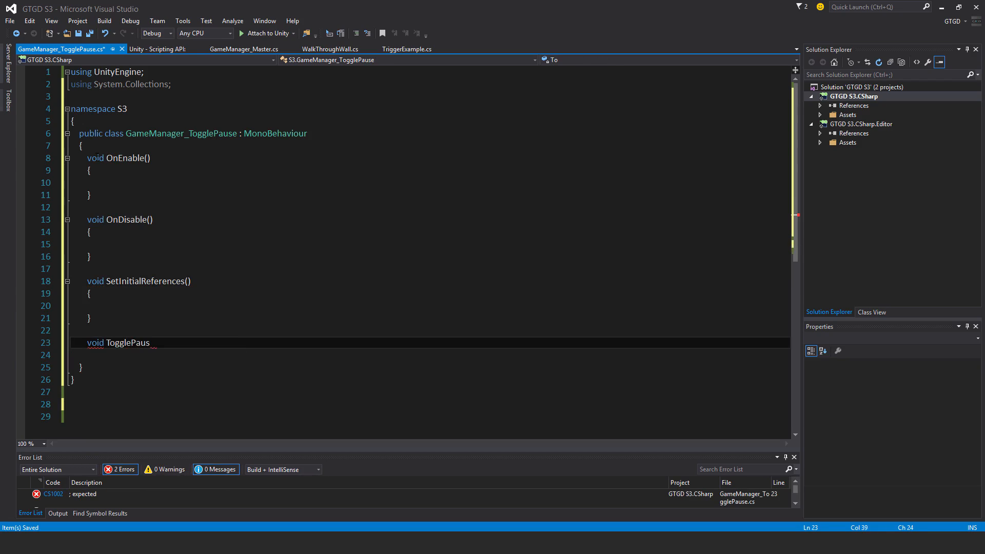
text(e)
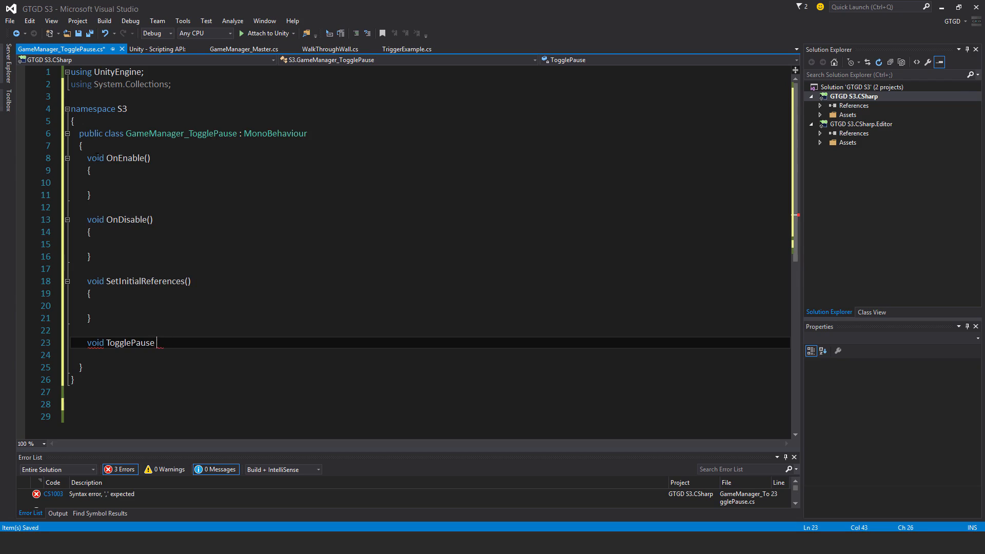
text(())
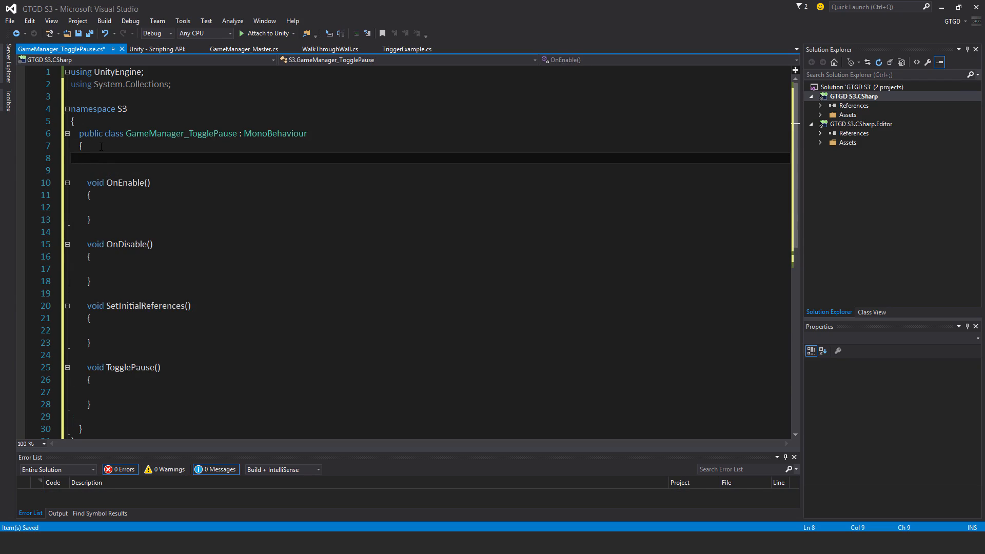
Declare 'private GameManager_Master gameManagerMaster;' and 'private bool isPaused;' at the top of the class
text(private)
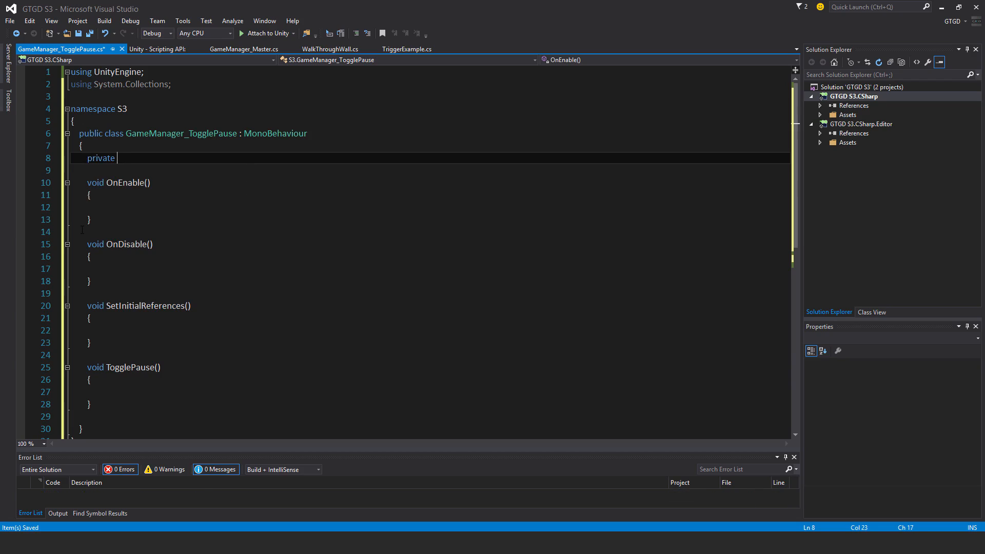
text(GameManager_Master)
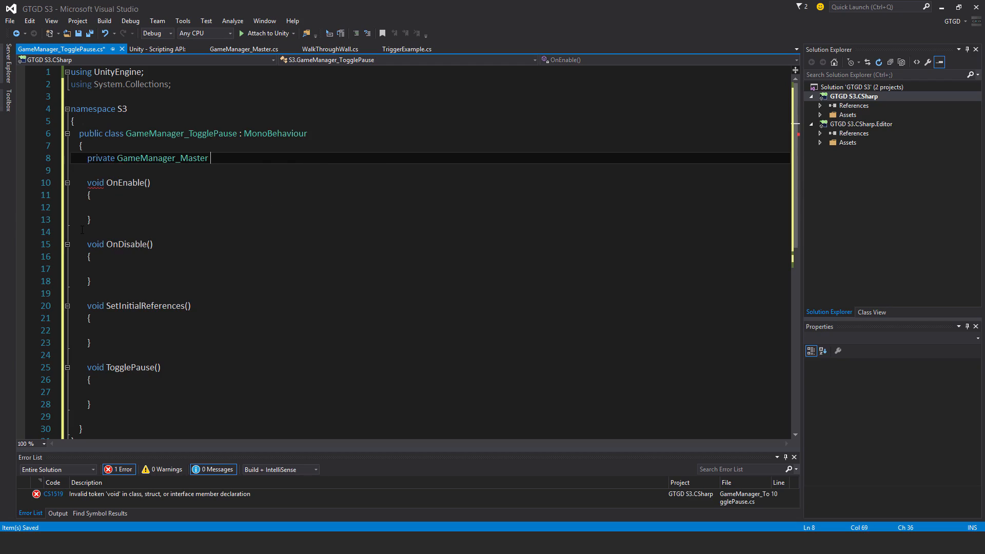
text(gameM)
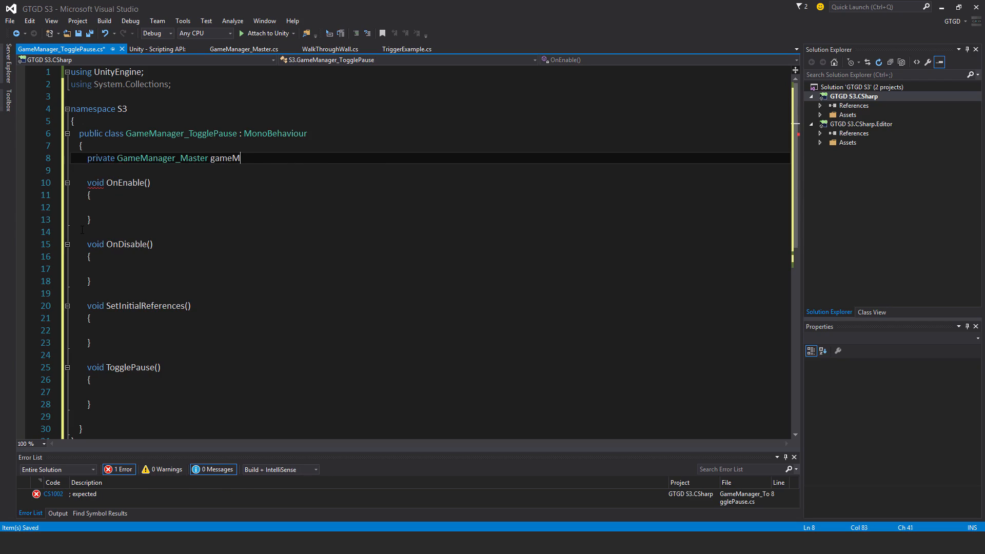
text(anagerMaste)
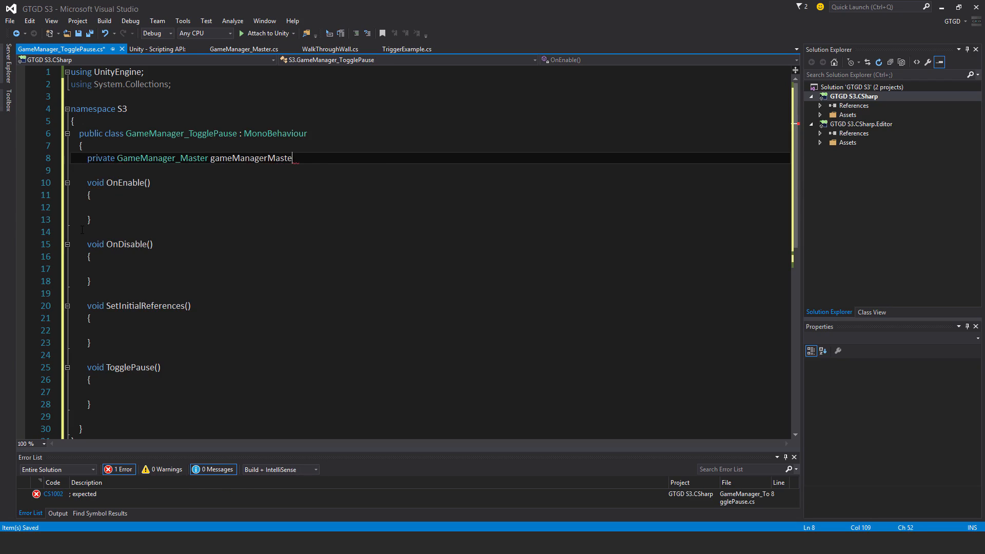
text(r;)
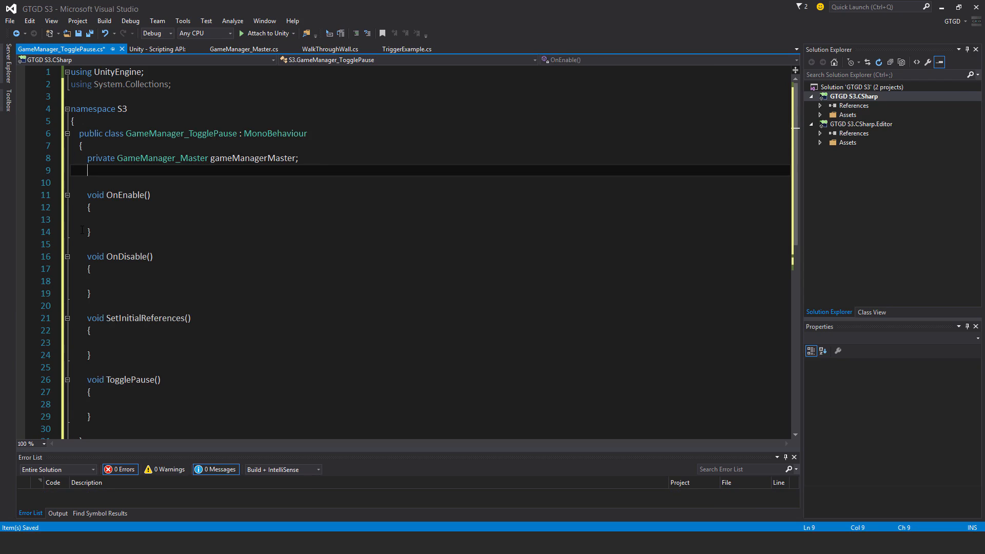
text(private bool)
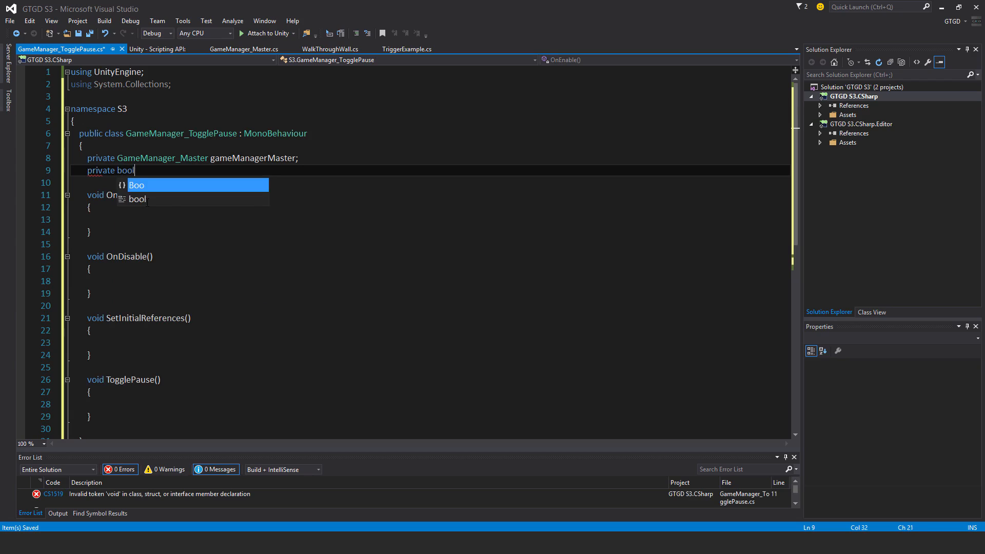
text(isPaused)
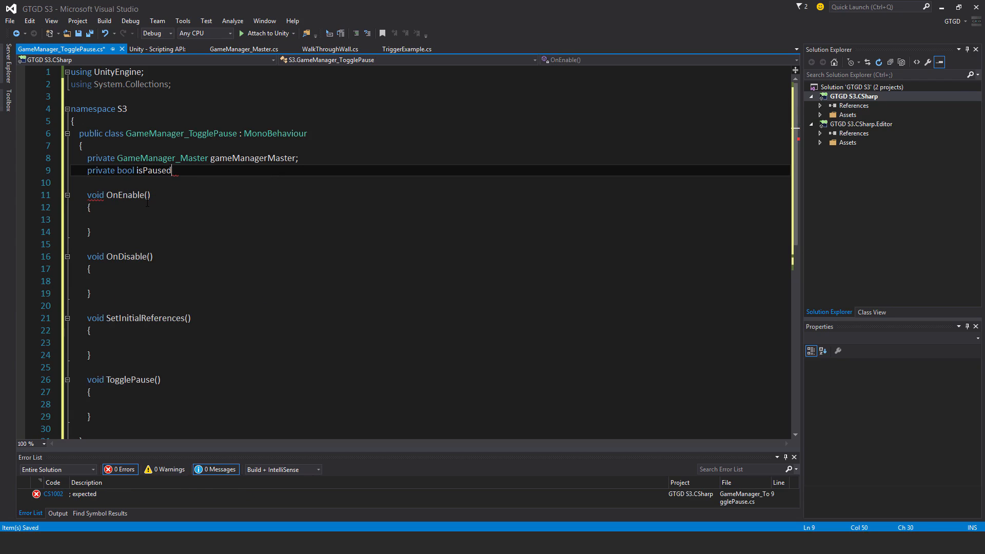
text(;)
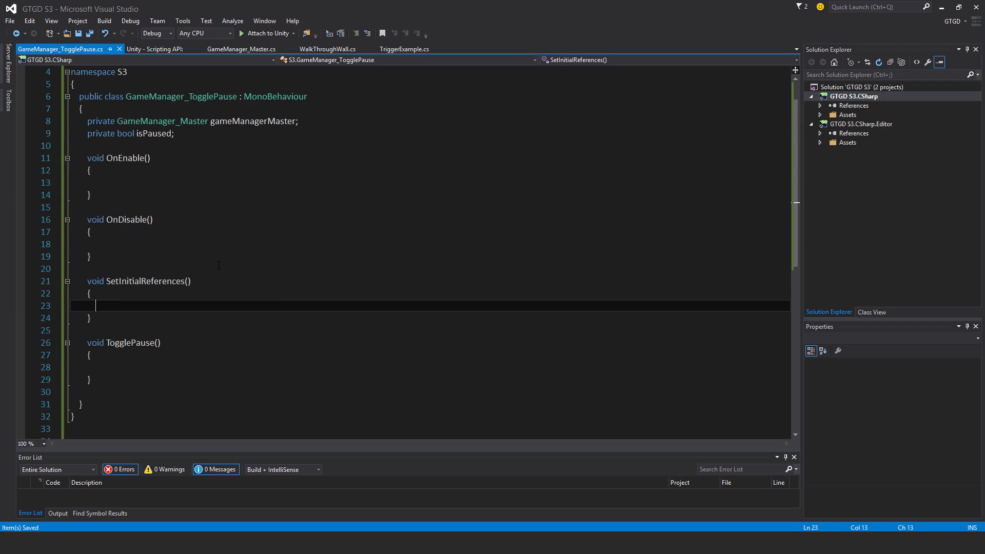
In SetInitialReferences, assign gameManagerMaster = GetComponent<GameManager_Master>(); and save
text(GameManager_Master)
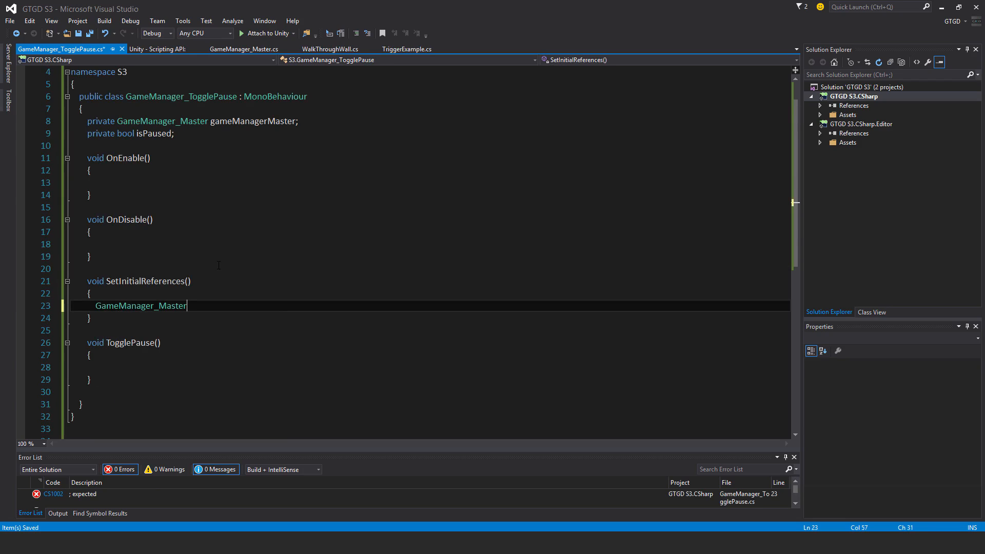
text(game)
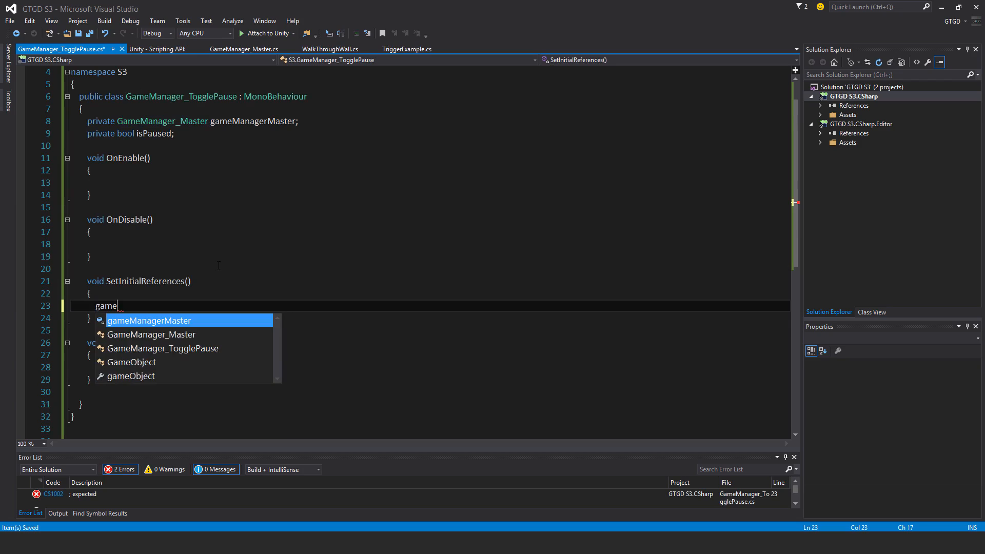
text(ManagerMaster = getc)
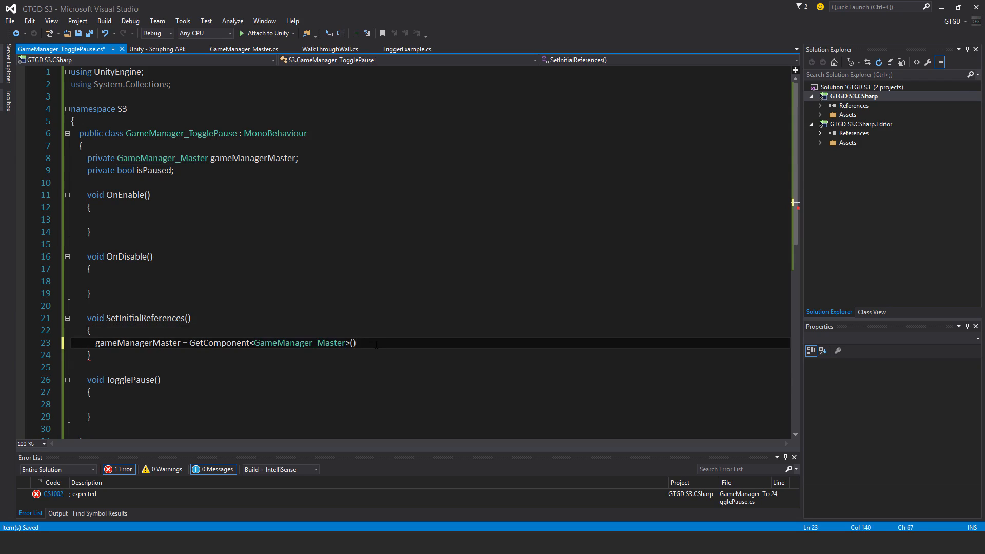
text(;)
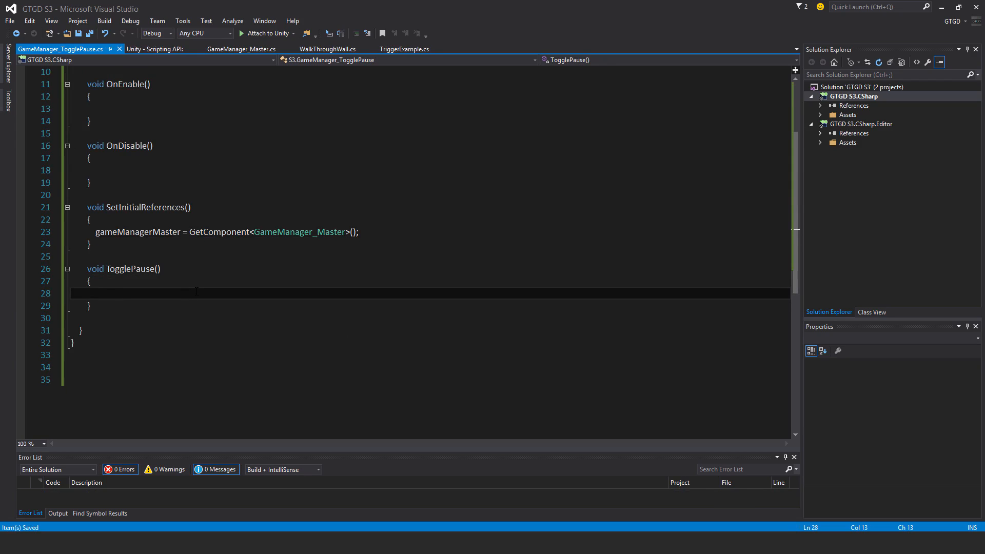
In TogglePause, add if (isPaused) setting Time.timeScale = 1 and isPaused = false
text(if)
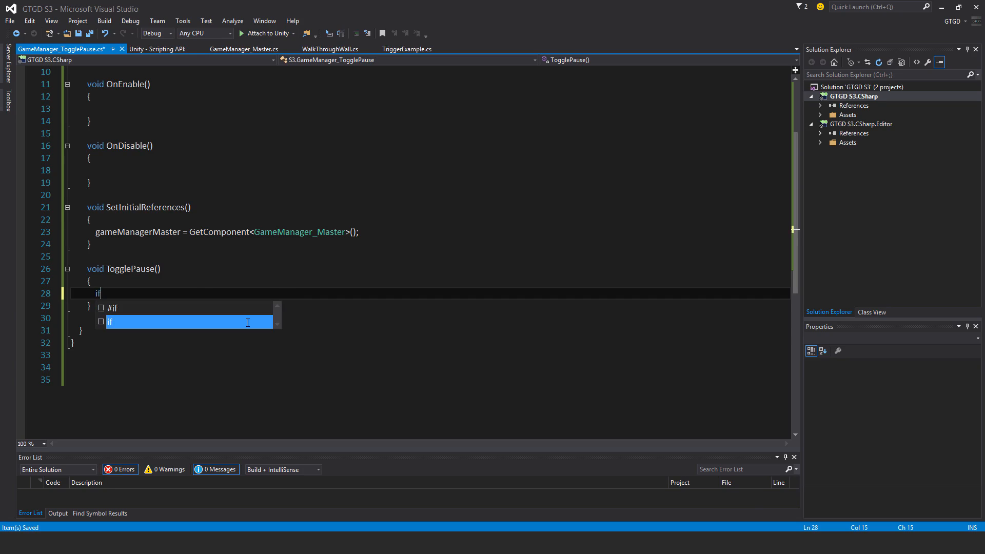
text((isPaused)
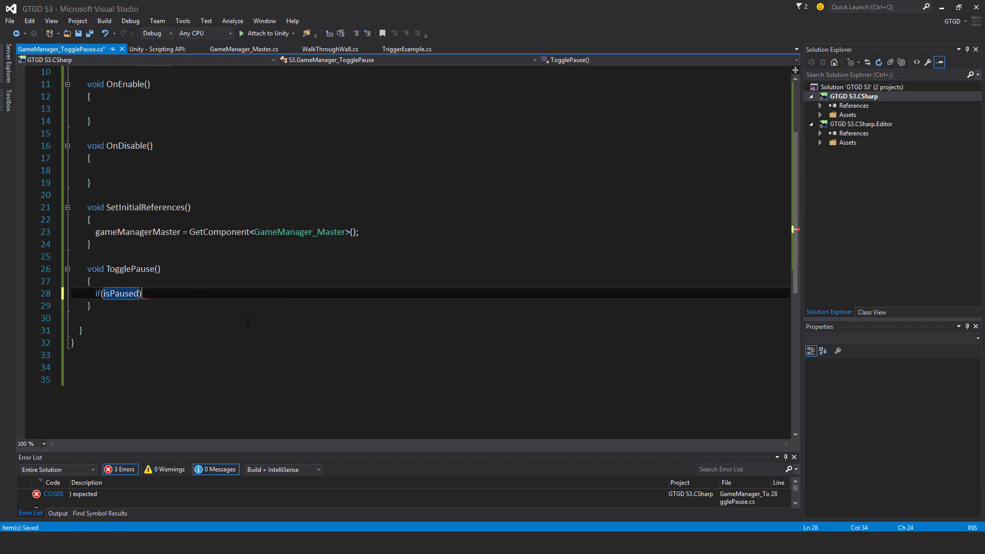
text({)
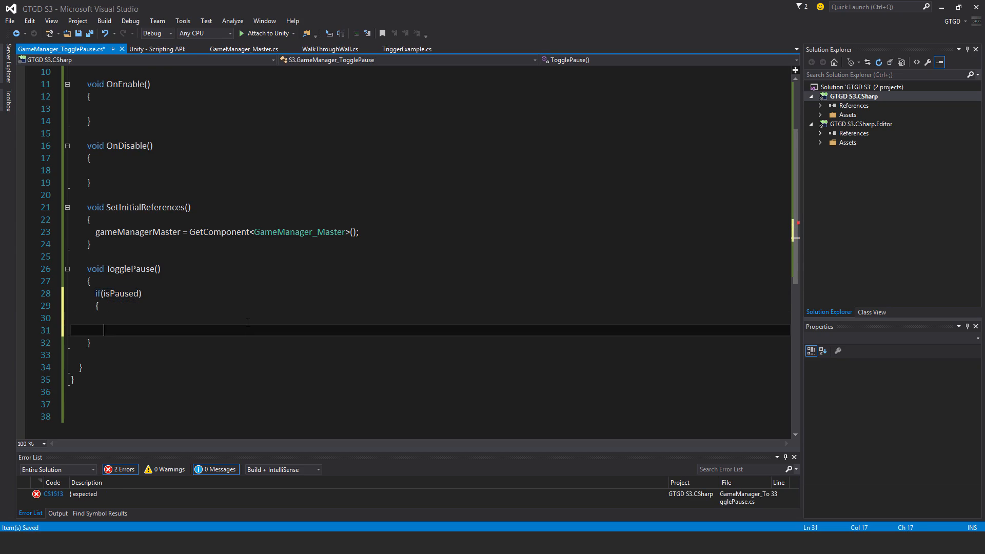
text(Time)
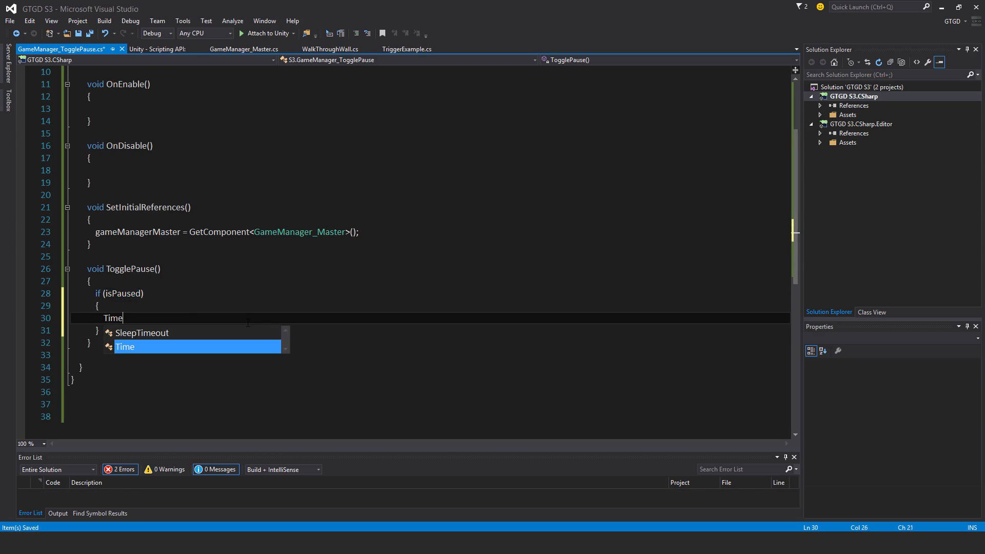
text(.timesc)
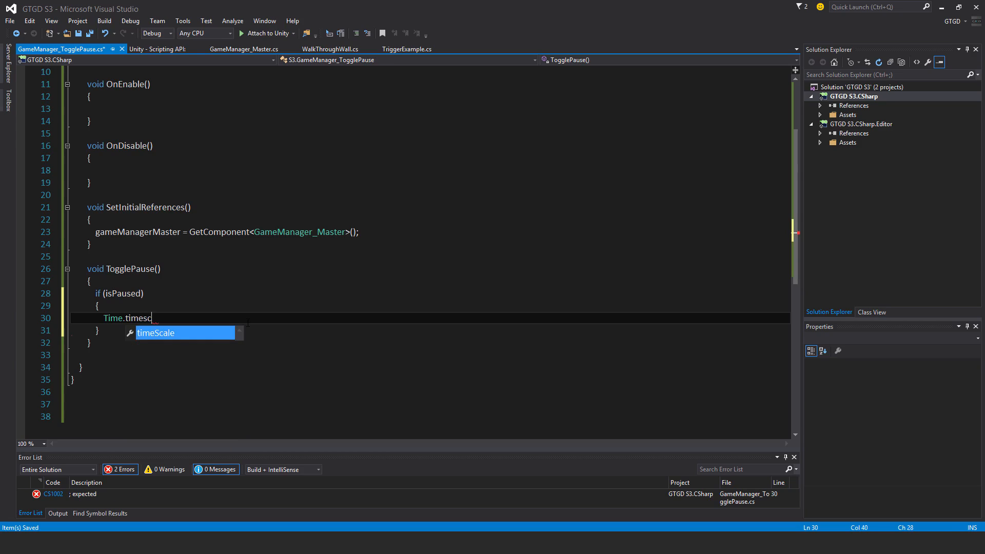
key(Tab)
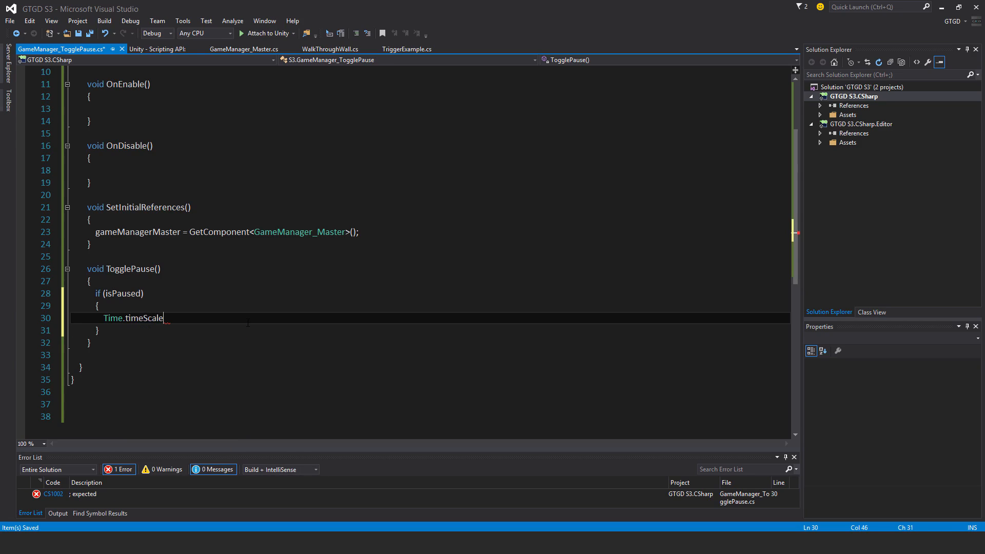
text(= 1;)
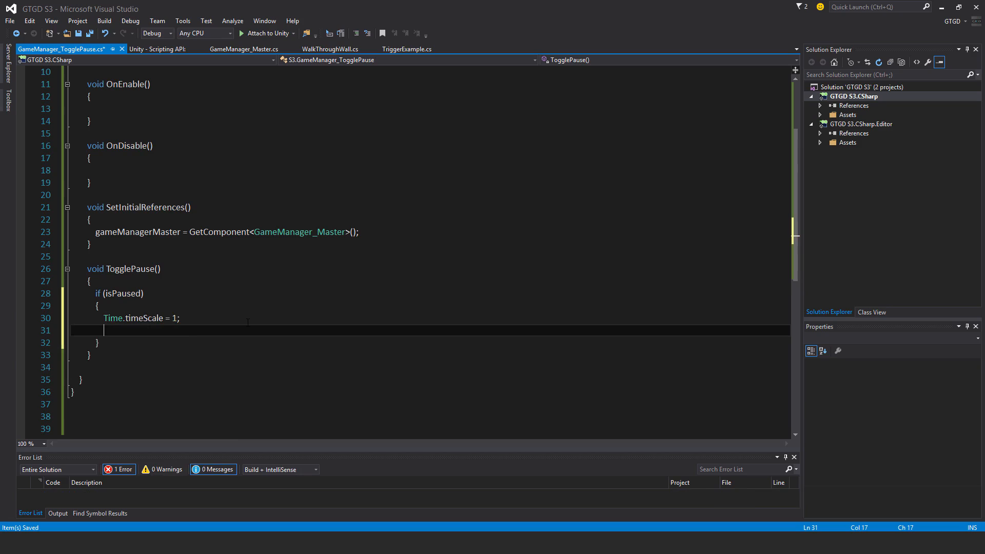
text(isPaused)
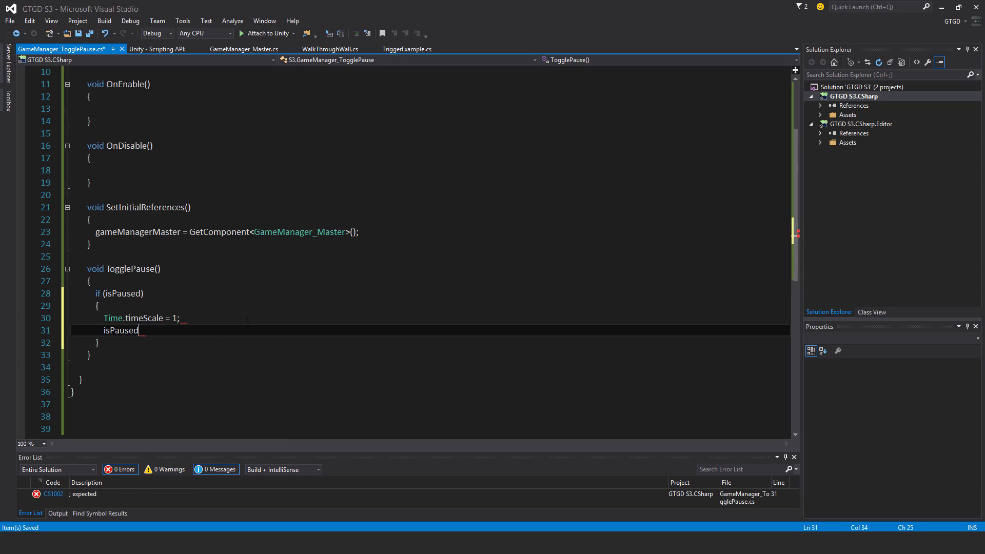
text(= false)
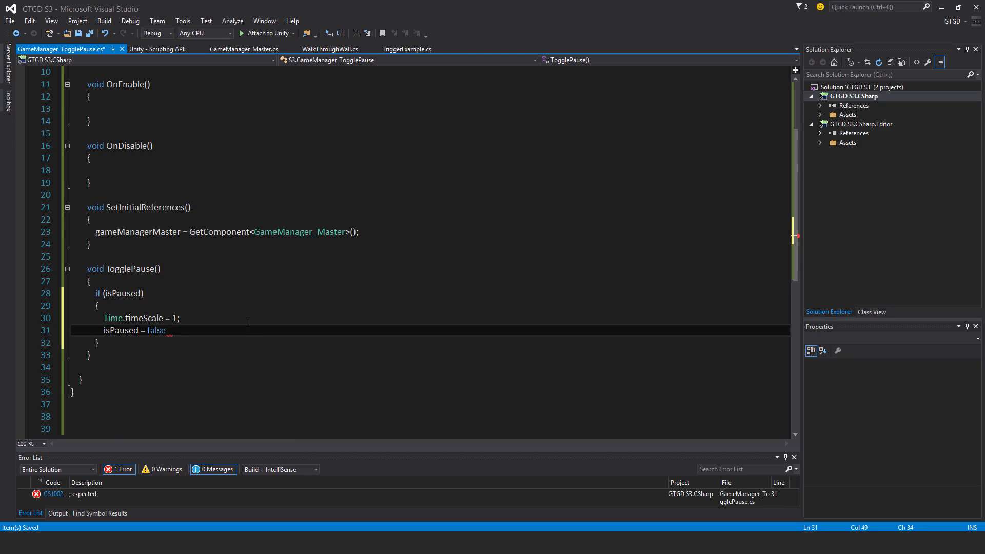
text(;)
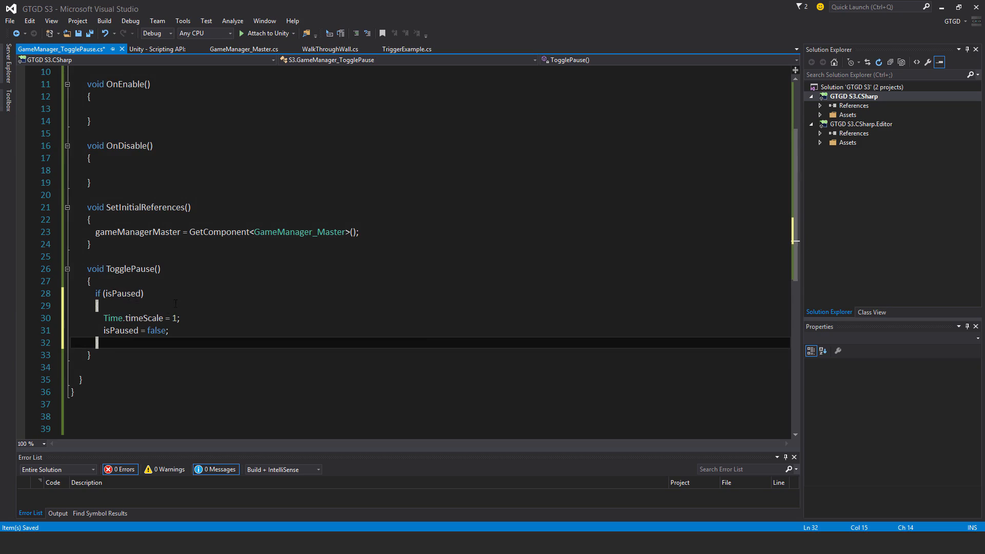
Add an else block setting Time.timeScale = 0 and isPaused = true
text(e)
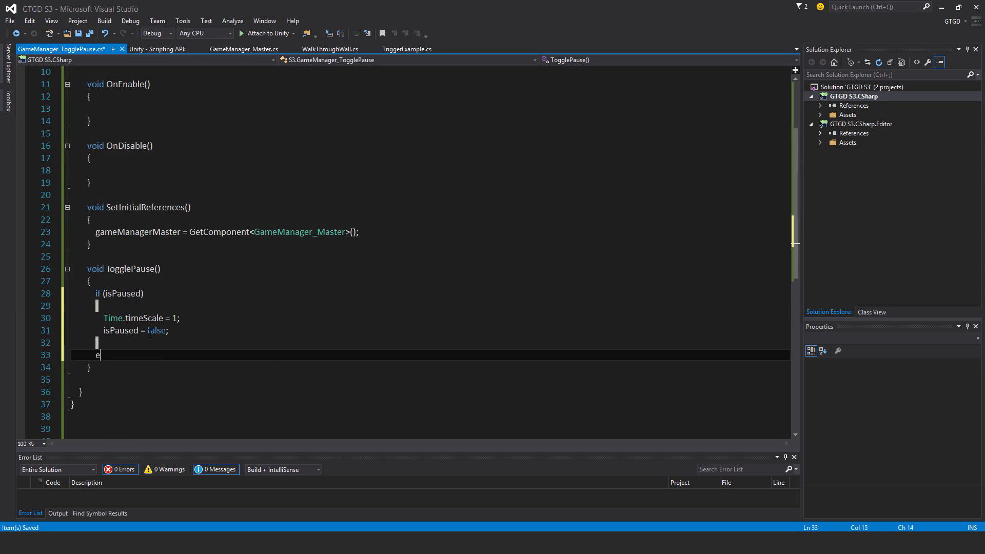
text(lse)
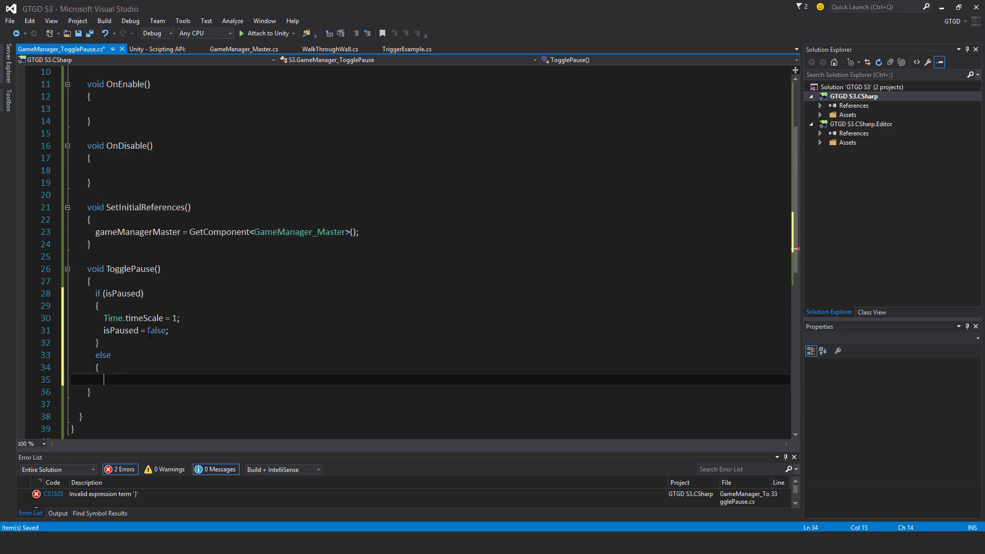
text(i)
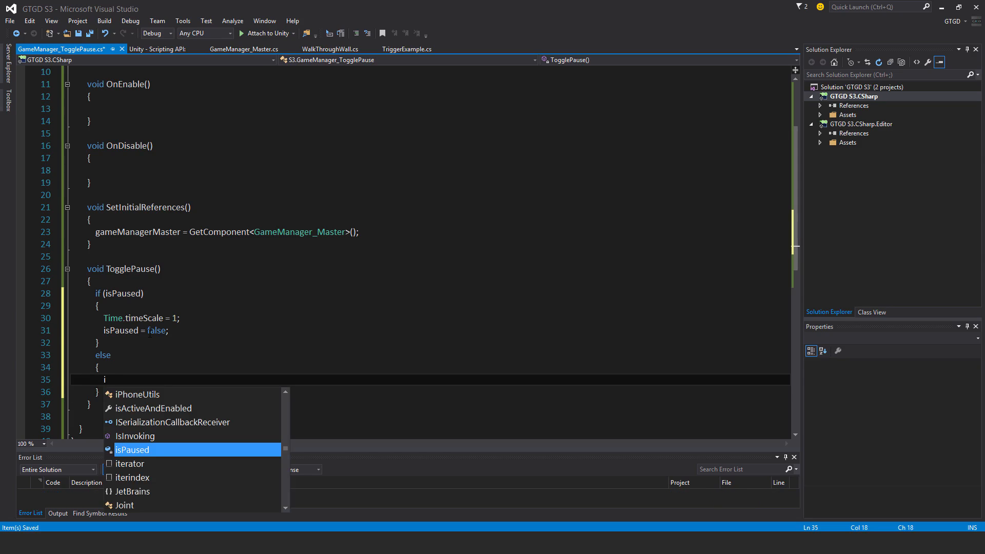
text(Time.t)
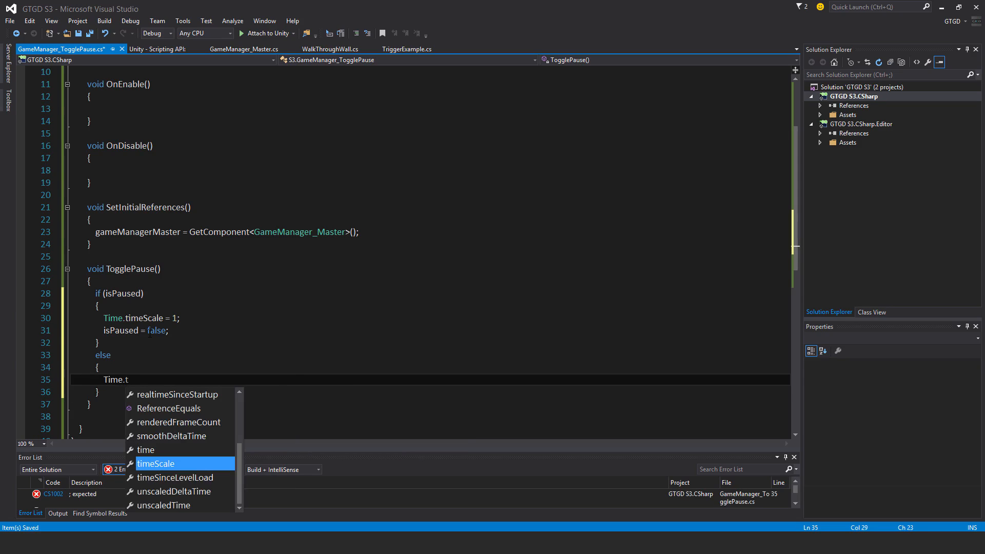
text(imeScale = 0;)
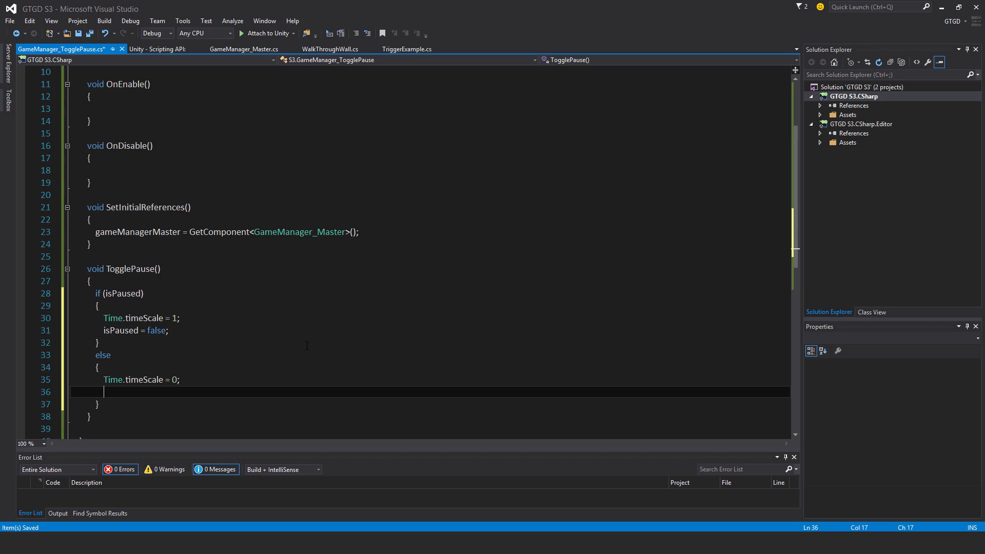
text(ispa)
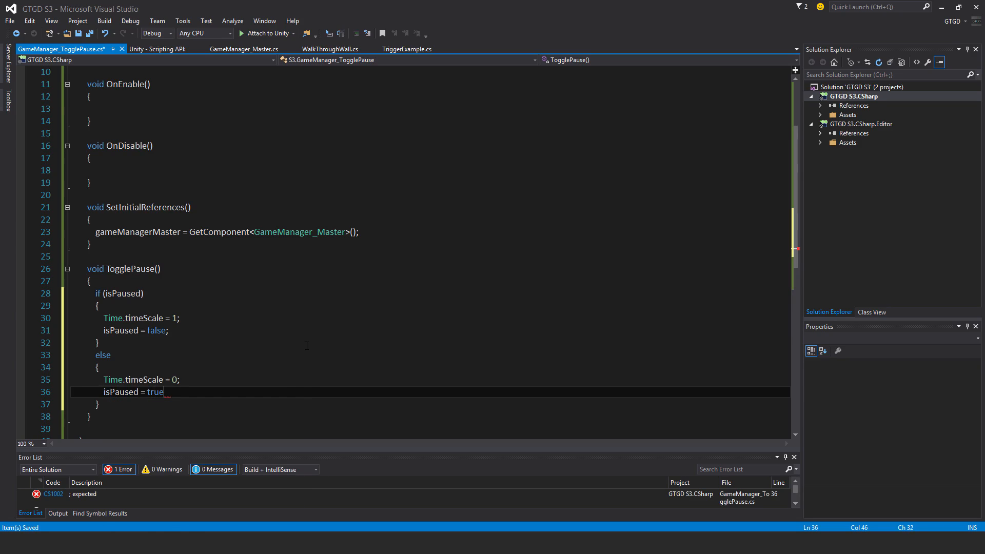
text(;)
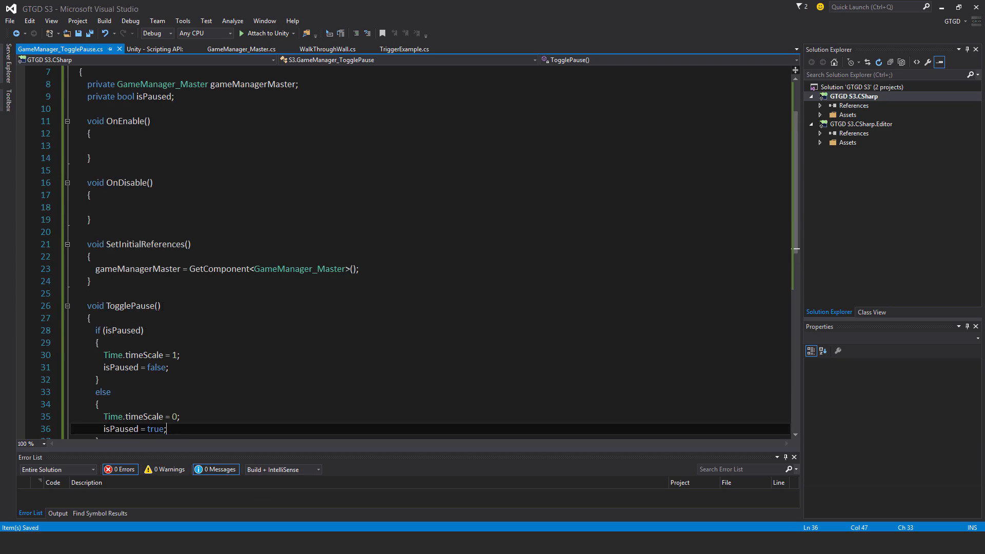
mouse_move(160, 133)
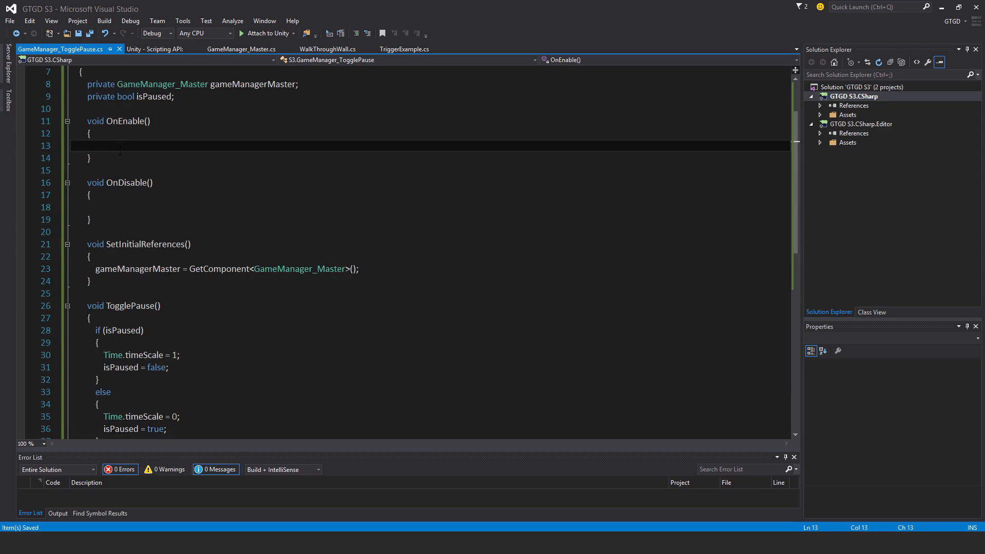
In OnEnable, call SetInitialReferences() and add gameManagerMaster.MenuToggleEvent += TogglePause
text(setin)
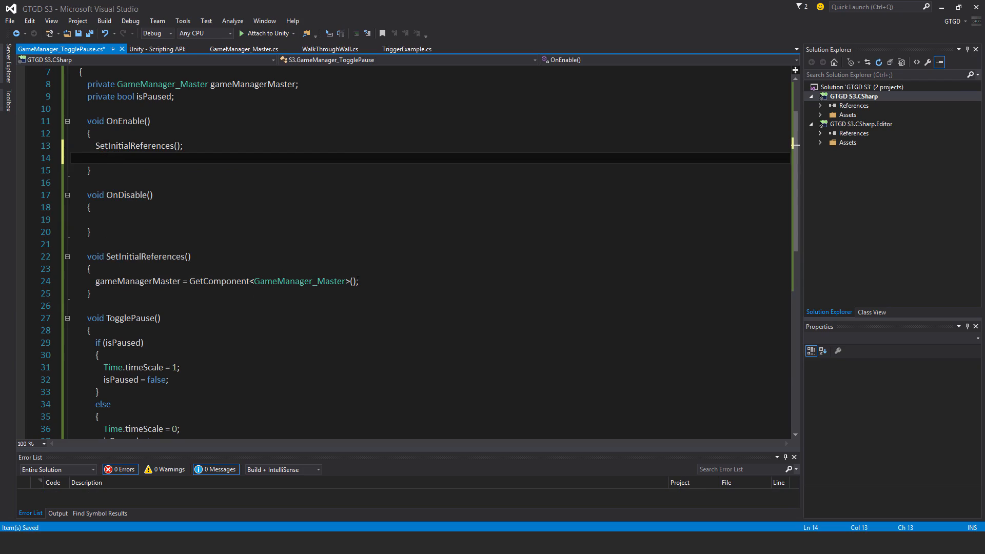
mouse_move(274, 194)
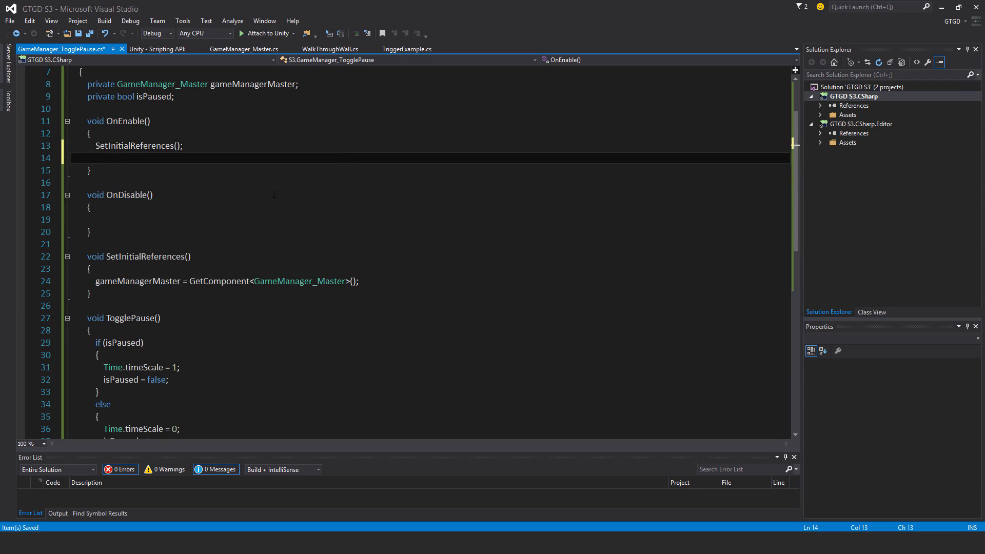
text(gameManagerMaster)
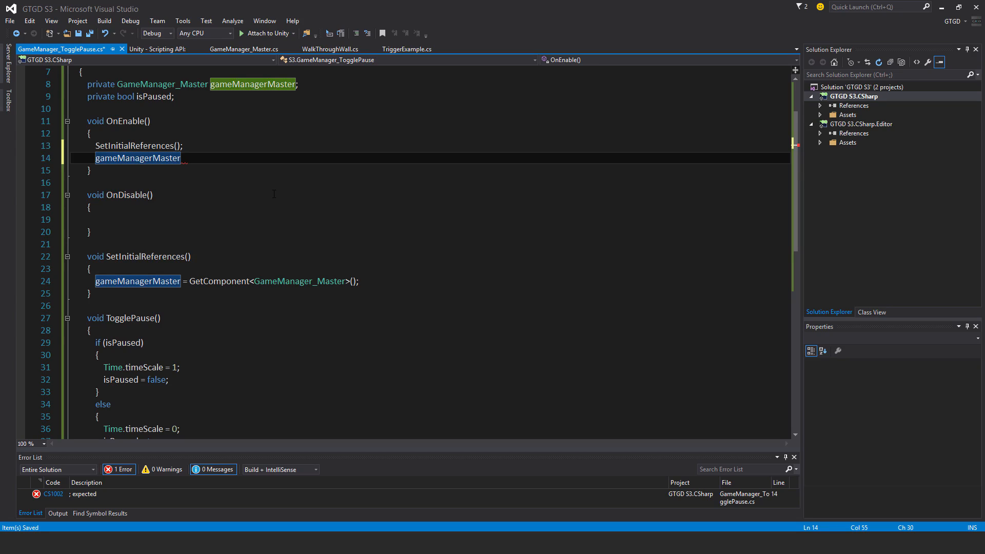
text(.)
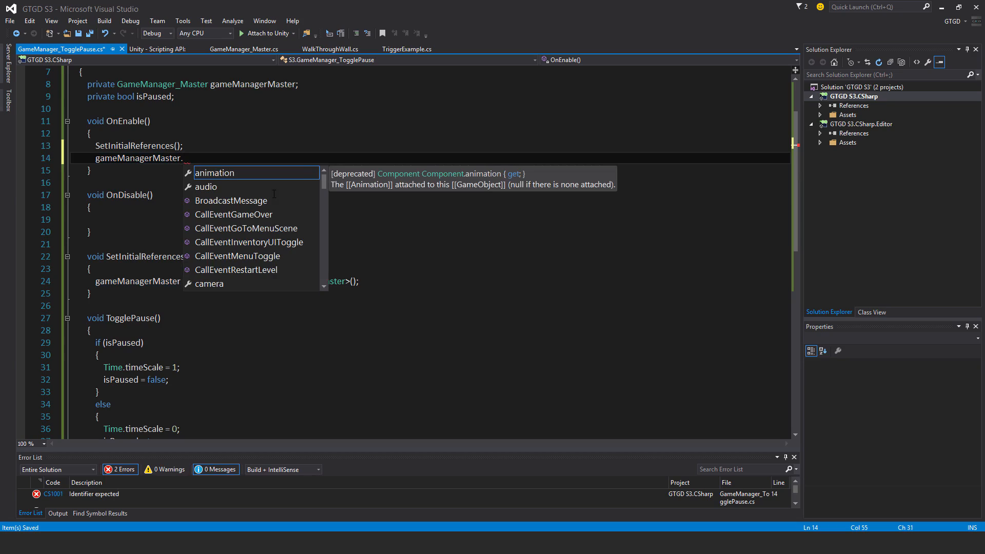
text(MenuToggleEvent +=)
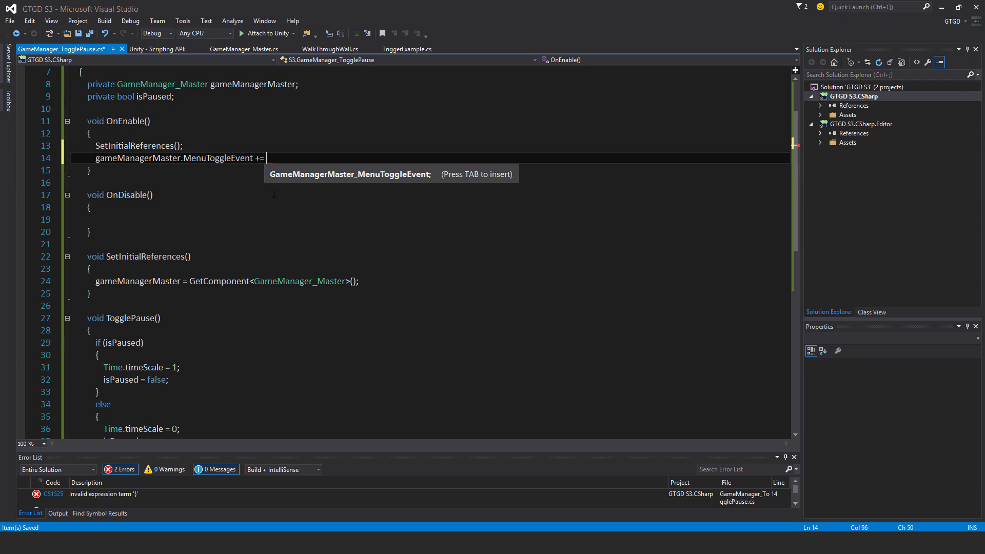
text(tog)
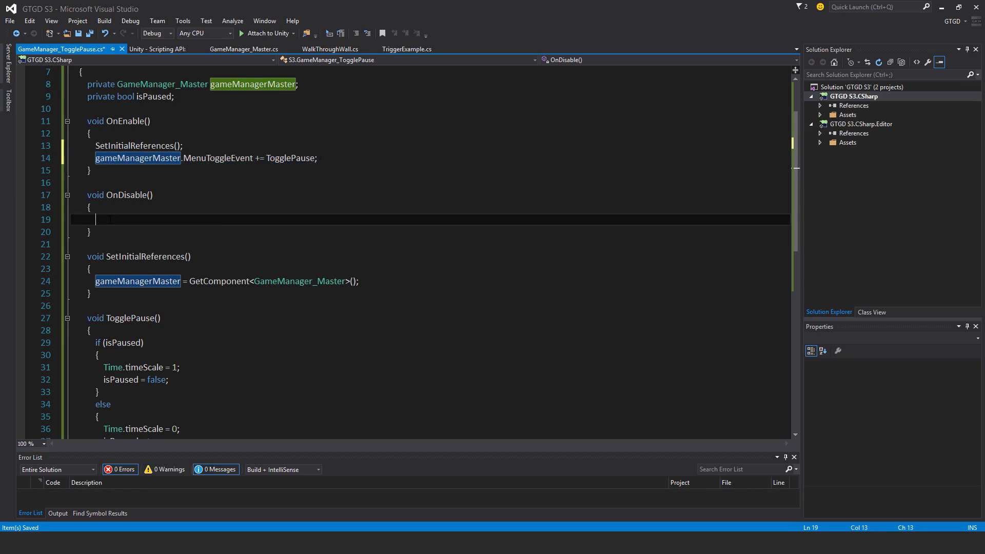
Unsubscribe TogglePause from MenuToggleEvent and InventoryUIToggleEvent in OnDisable, and subscribe both in OnEnable
text(gameManagerMaster.MenuToggleEvent += TogglePause;)
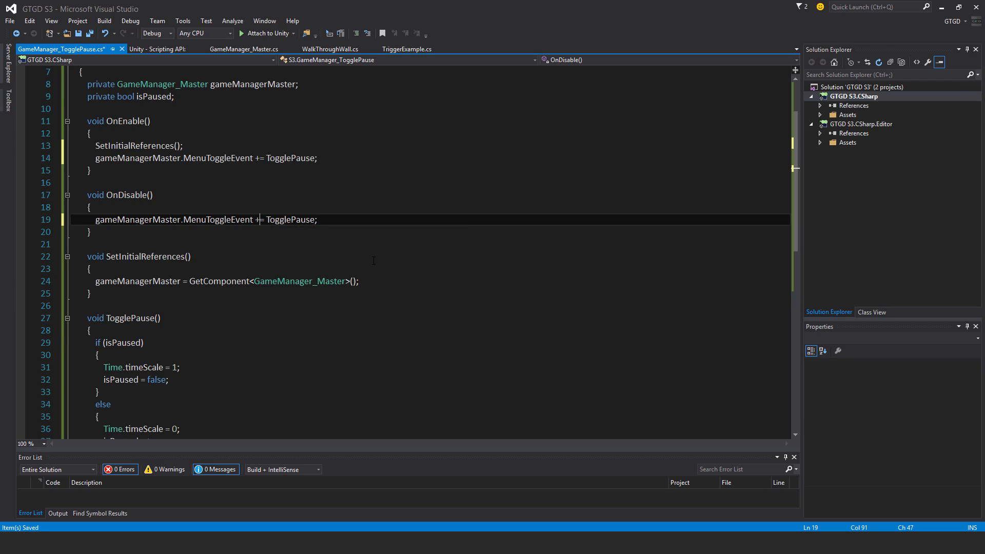
text(-=)
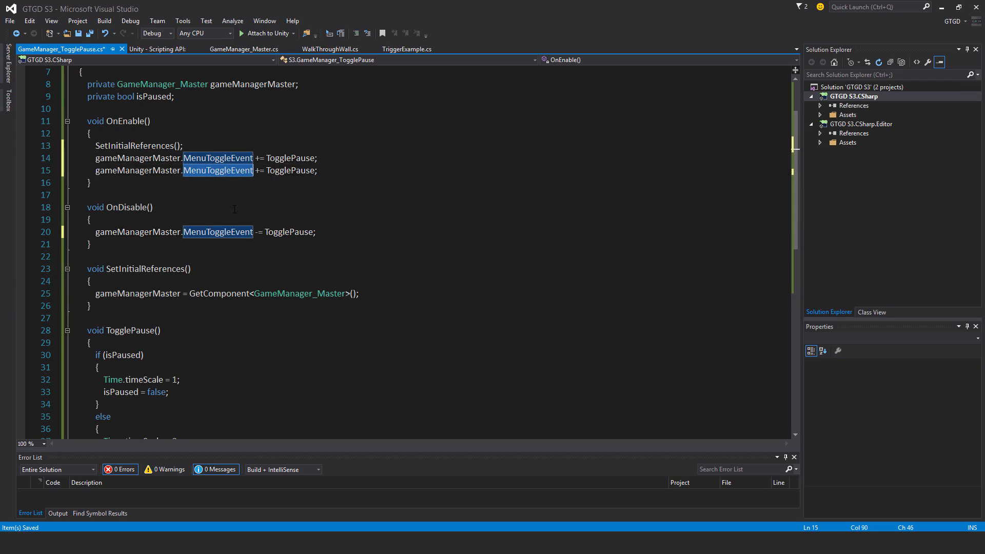
text(InventoryUIToggleEvent)
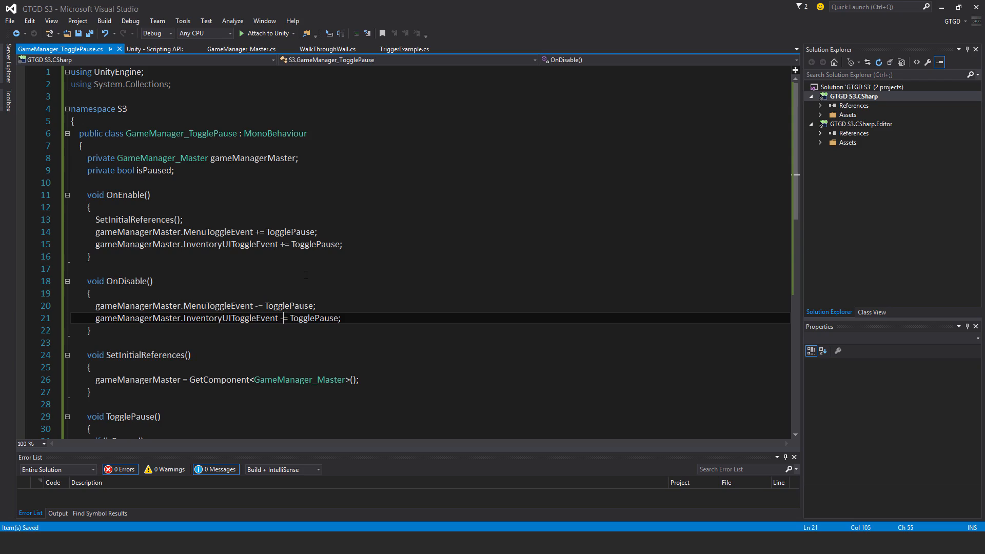
scroll(down, 3)
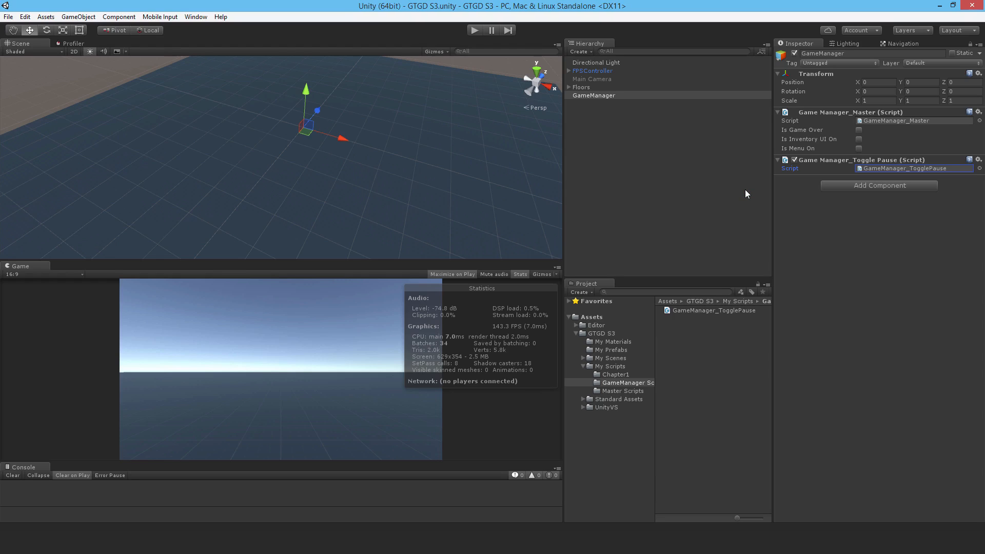
mouse_move(835, 196)
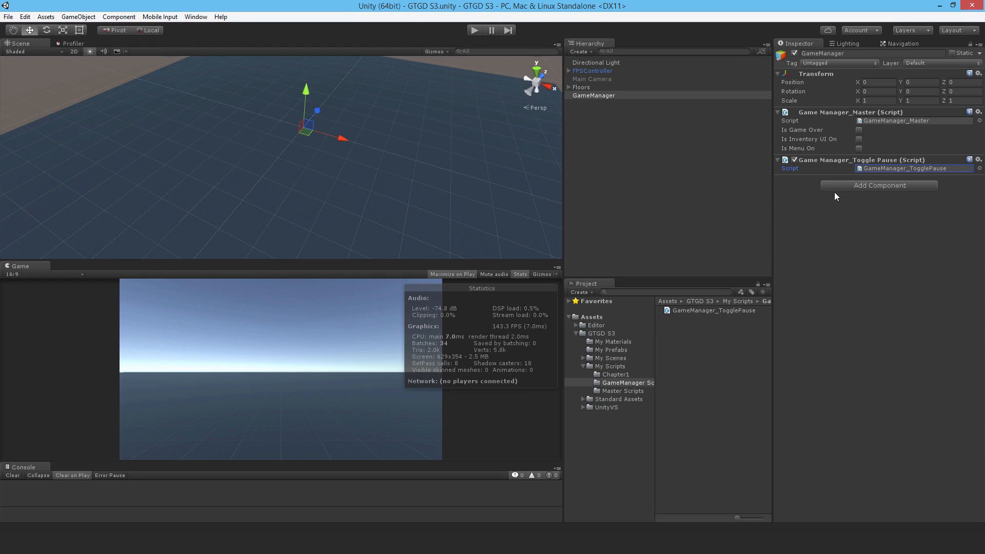